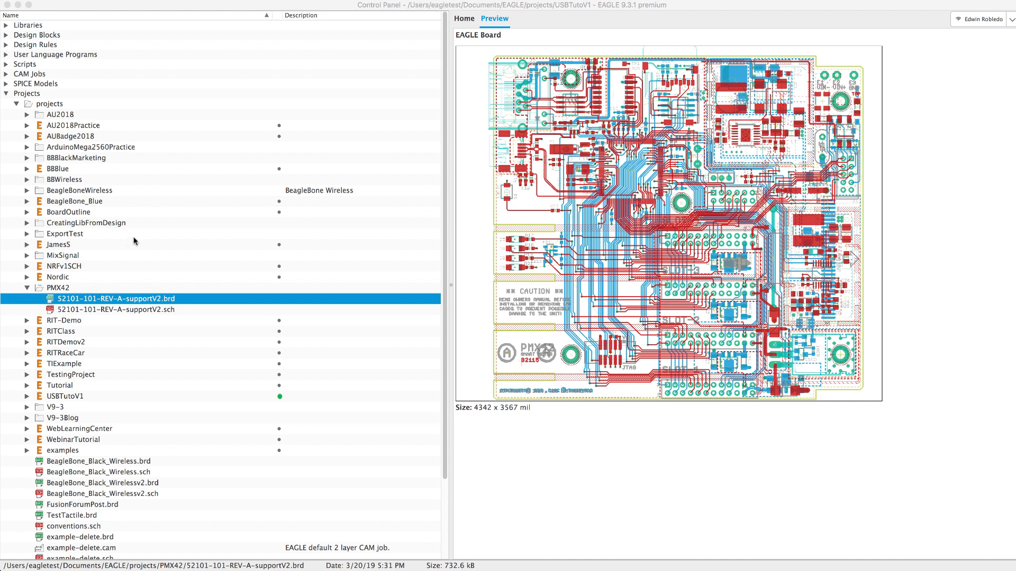
{"action": "mouse_move", "coordinate": [193, 301]}
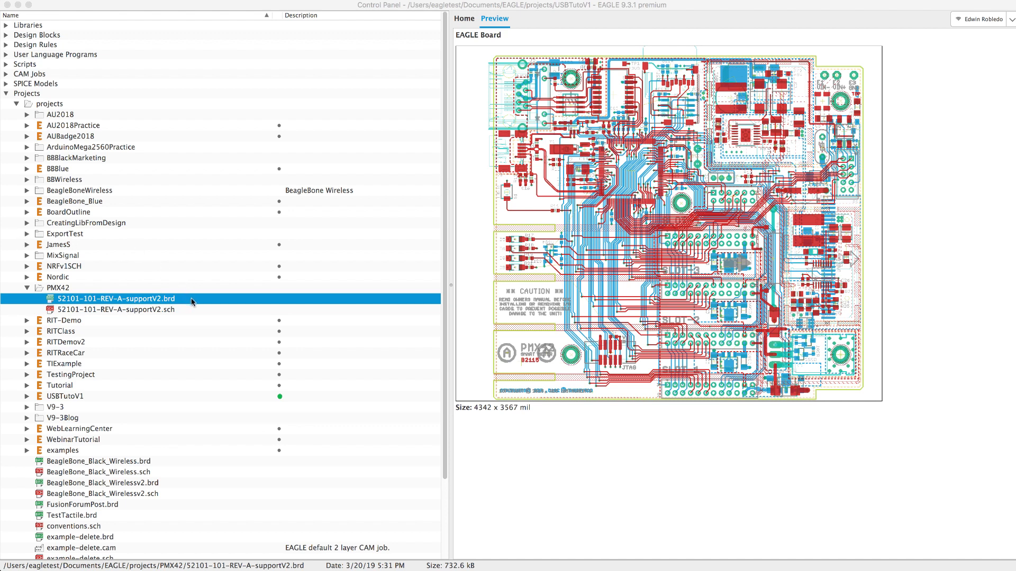
{"action": "mouse_move", "coordinate": [211, 306]}
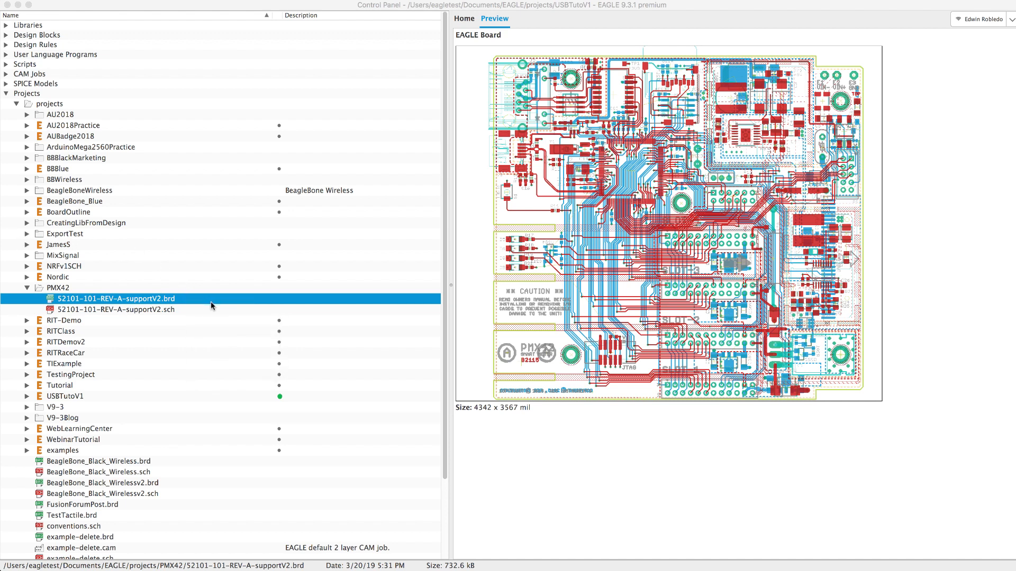
Open 52101-101-REV-A-supportV2.brd from the Control Panel in the board editor.
{"action": "double_click", "coordinate": [118, 299]}
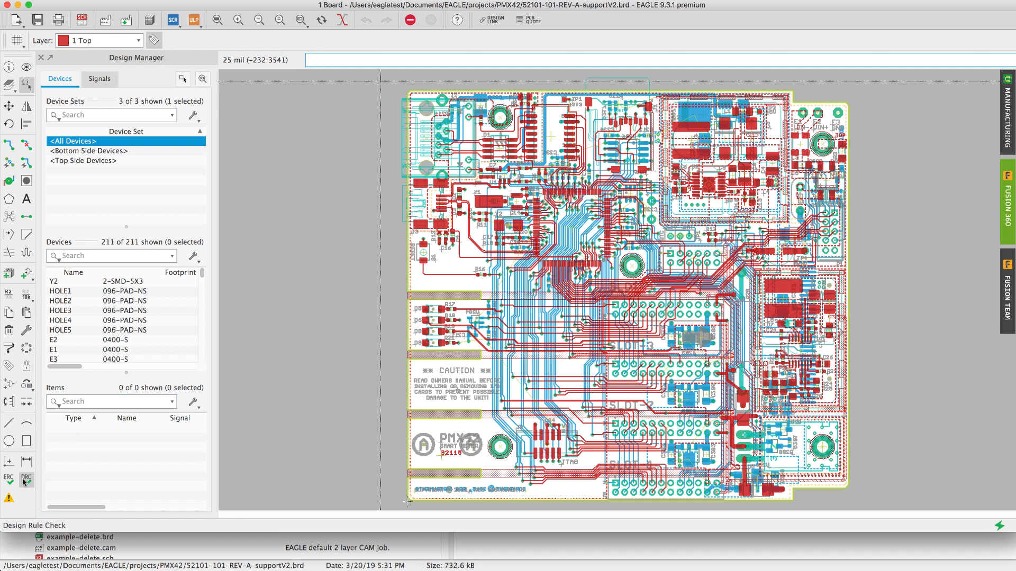
{"action": "left_click", "coordinate": [26, 481]}
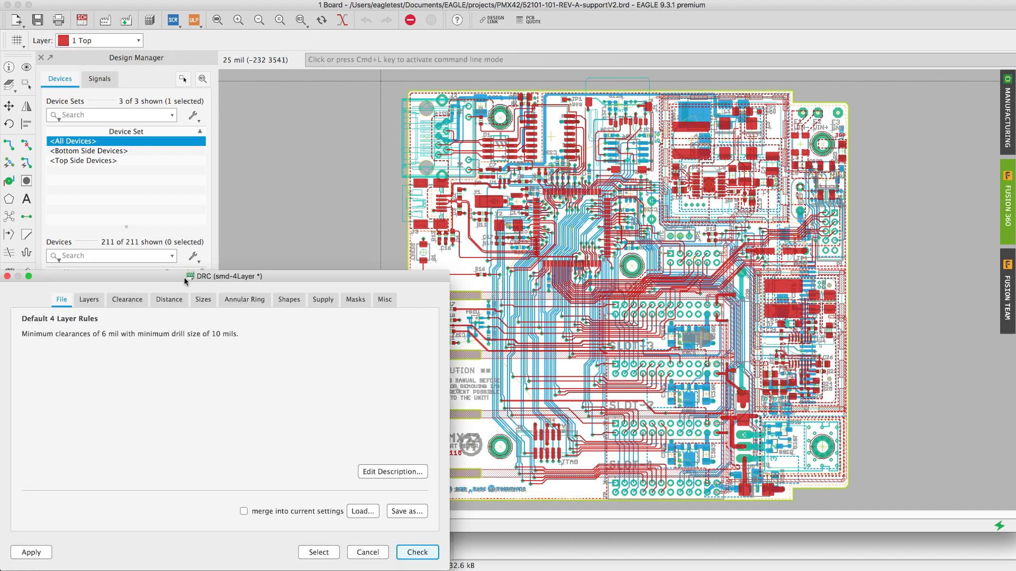
{"action": "left_click", "coordinate": [89, 299]}
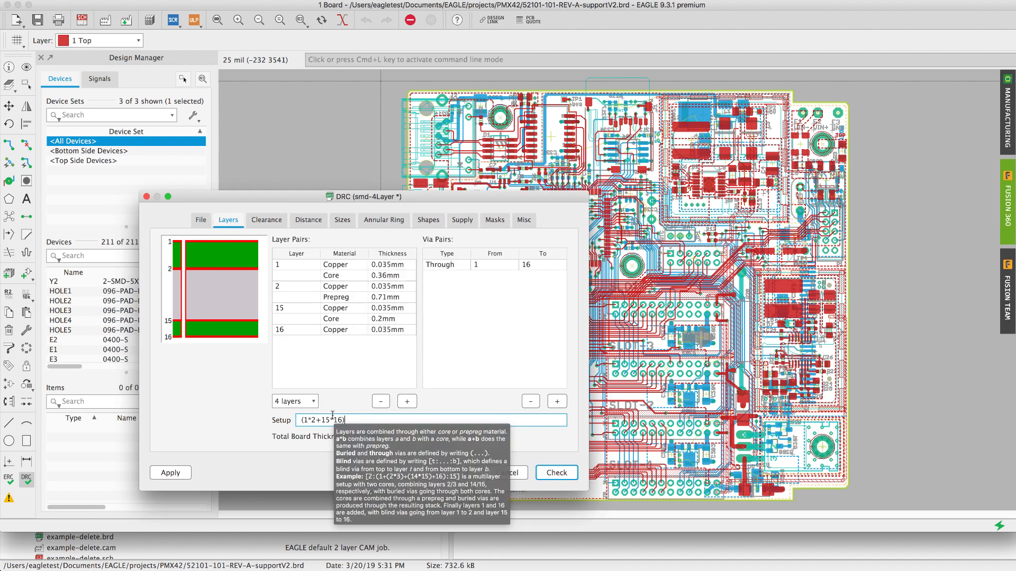
{"action": "mouse_move", "coordinate": [551, 339]}
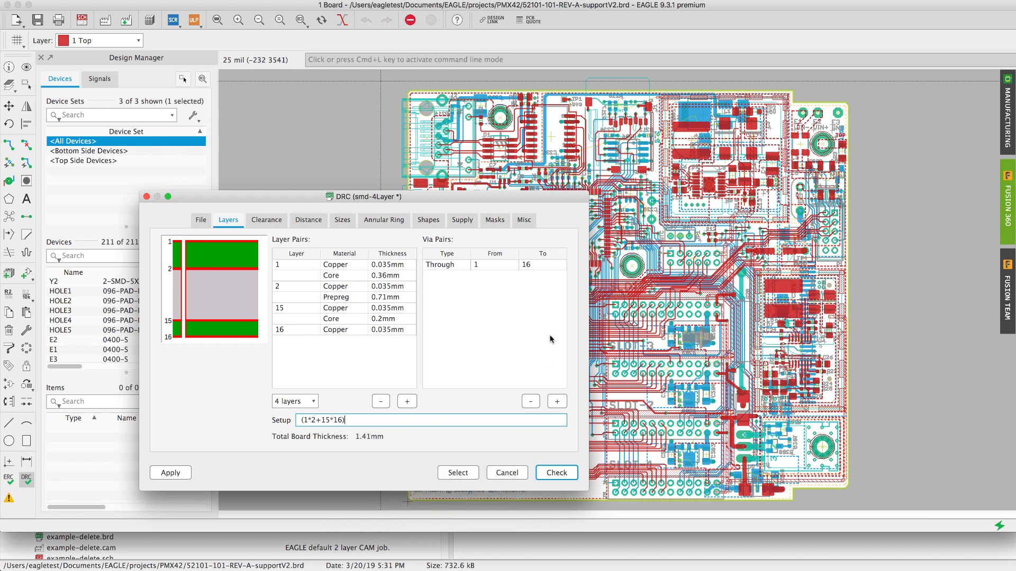
{"action": "left_click", "coordinate": [200, 220]}
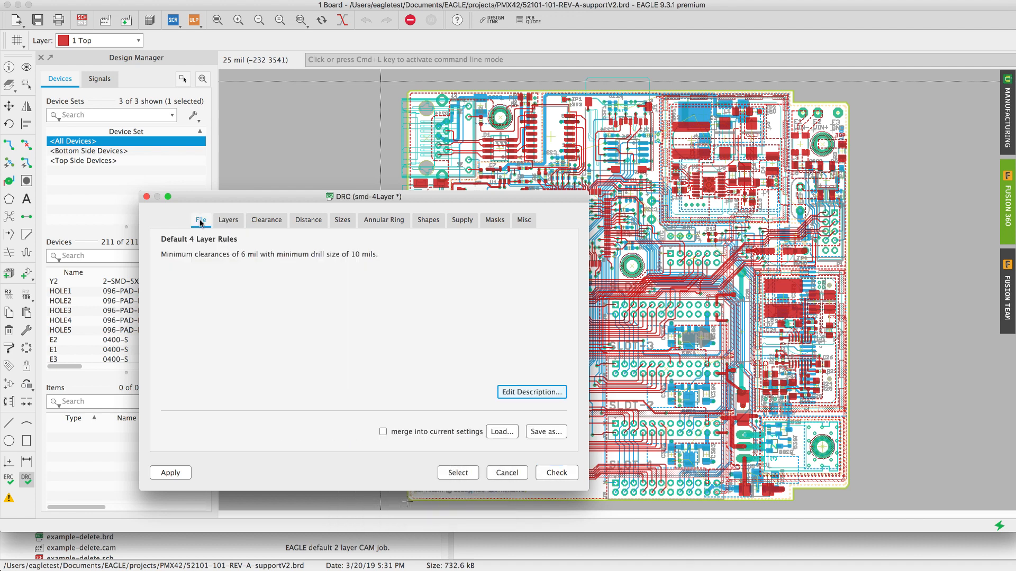
{"action": "mouse_move", "coordinate": [154, 217]}
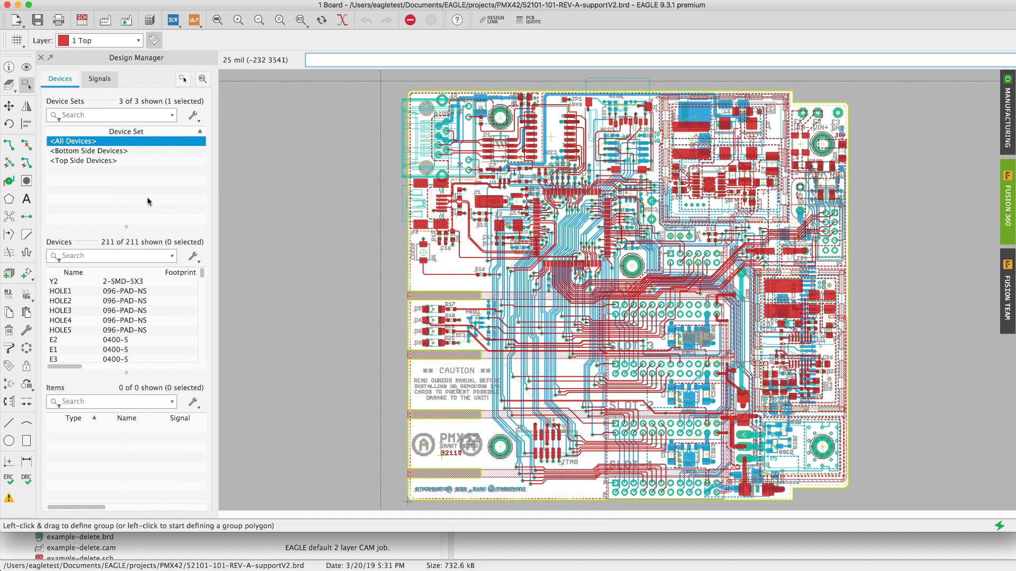
{"action": "mouse_move", "coordinate": [128, 55]}
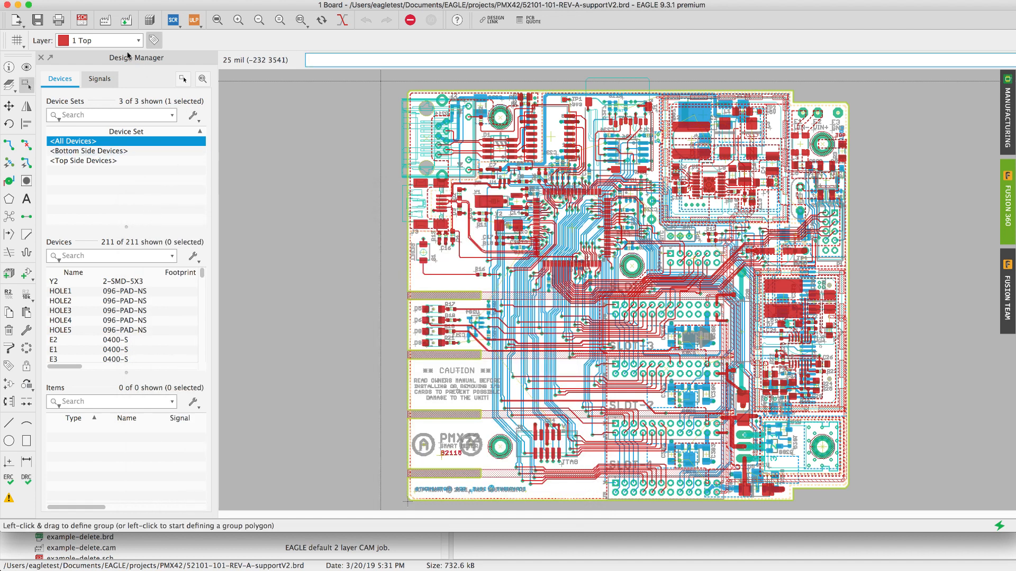
{"action": "mouse_move", "coordinate": [127, 19]}
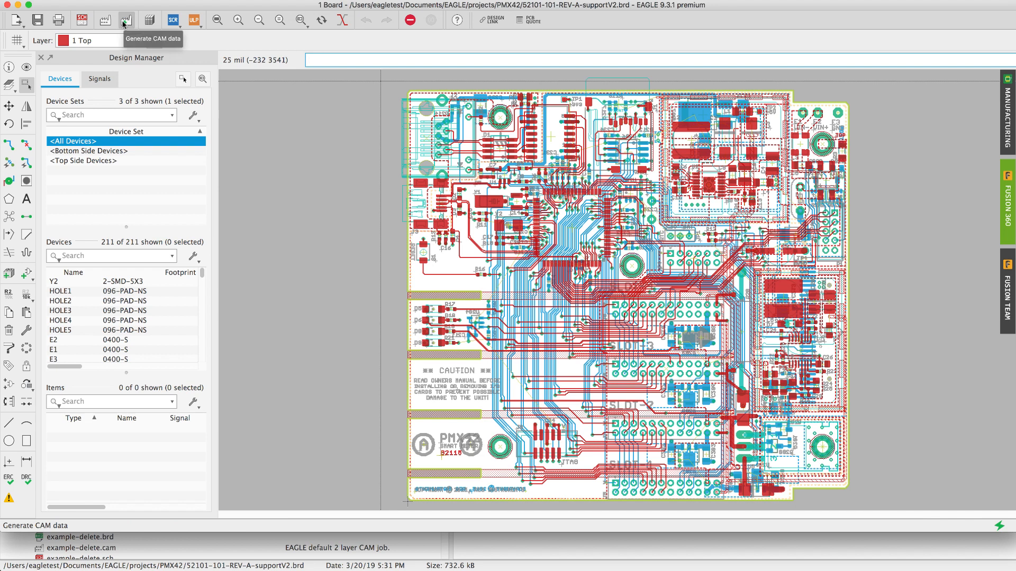
{"action": "mouse_move", "coordinate": [104, 21]}
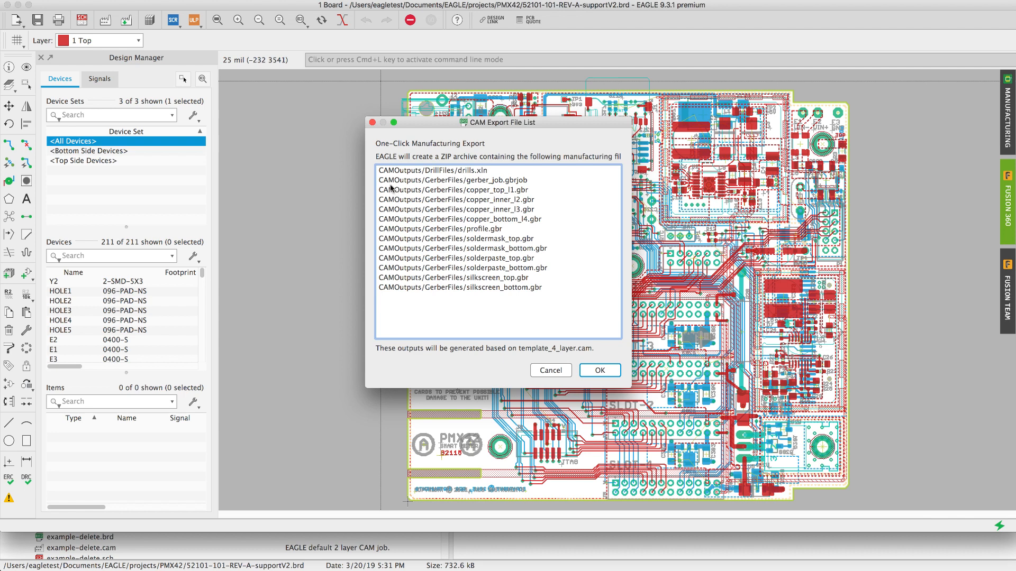
{"action": "mouse_move", "coordinate": [511, 187]}
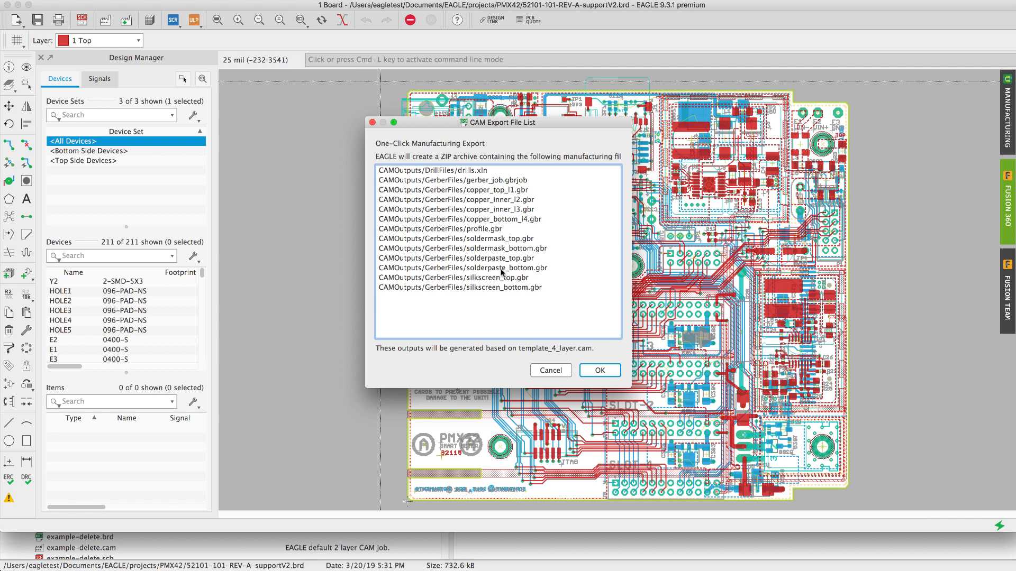
{"action": "mouse_move", "coordinate": [509, 295]}
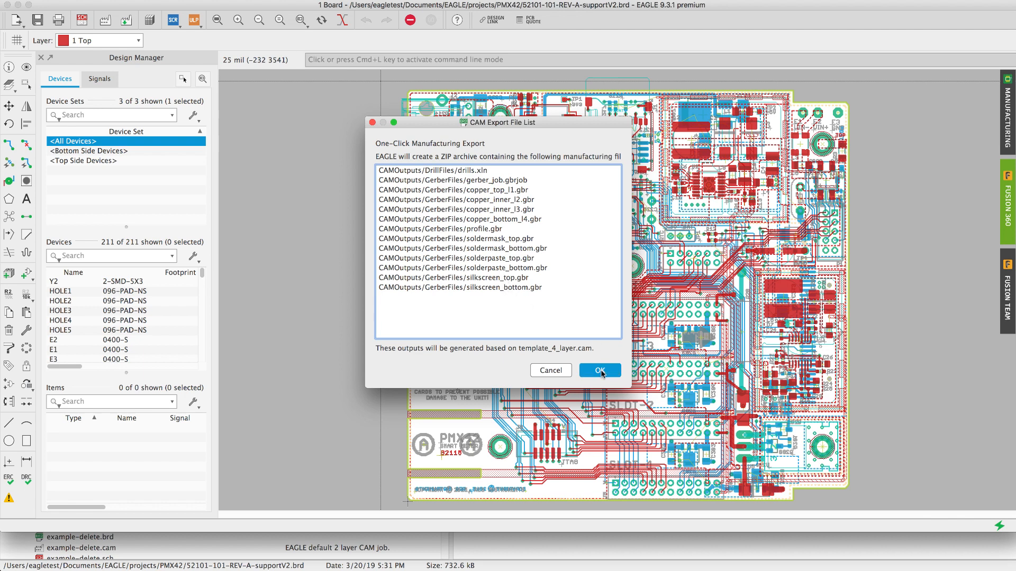
Accept the CAM export file list and save the dated ZIP into the PMX42 folder.
{"action": "left_click", "coordinate": [599, 370]}
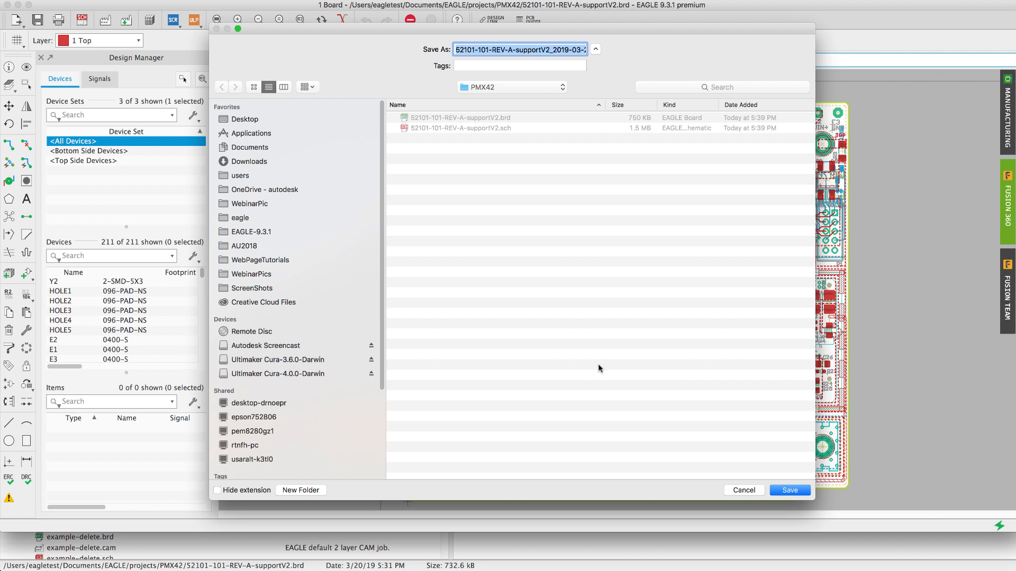
{"action": "mouse_move", "coordinate": [746, 451]}
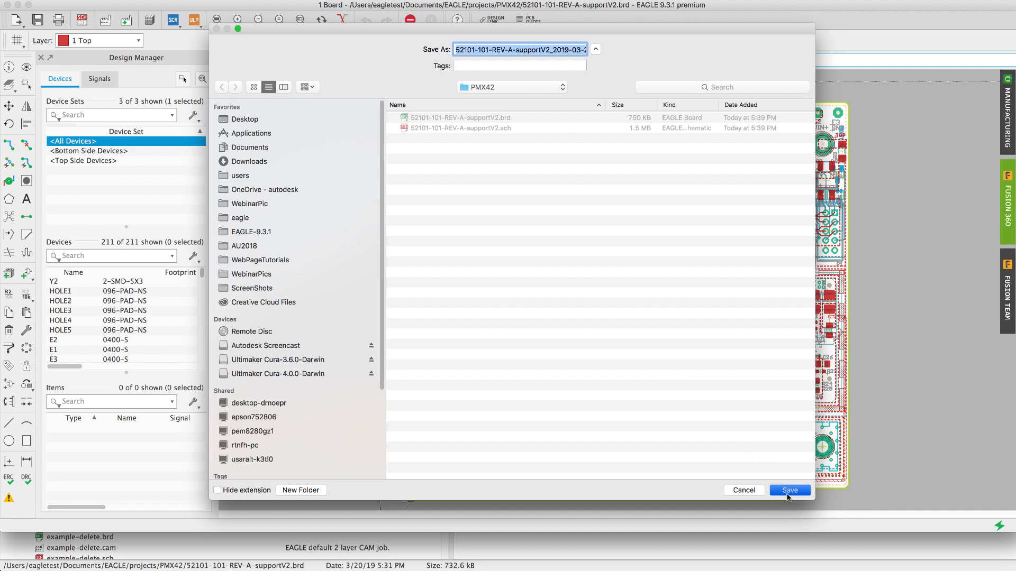
{"action": "left_click", "coordinate": [789, 490]}
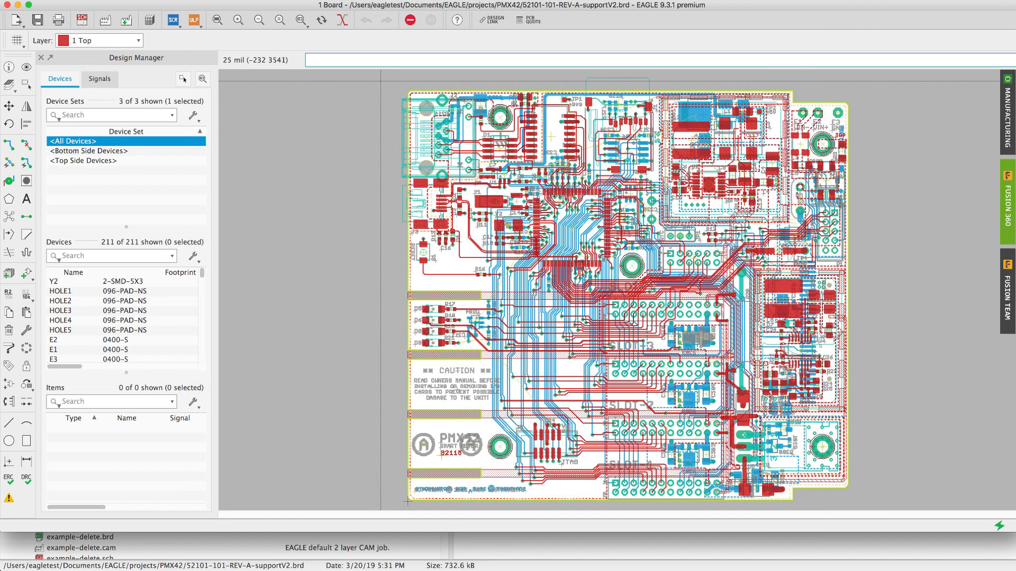
Reveal the exported ZIP archive in Finder from the export notification.
{"action": "left_click", "coordinate": [154, 39]}
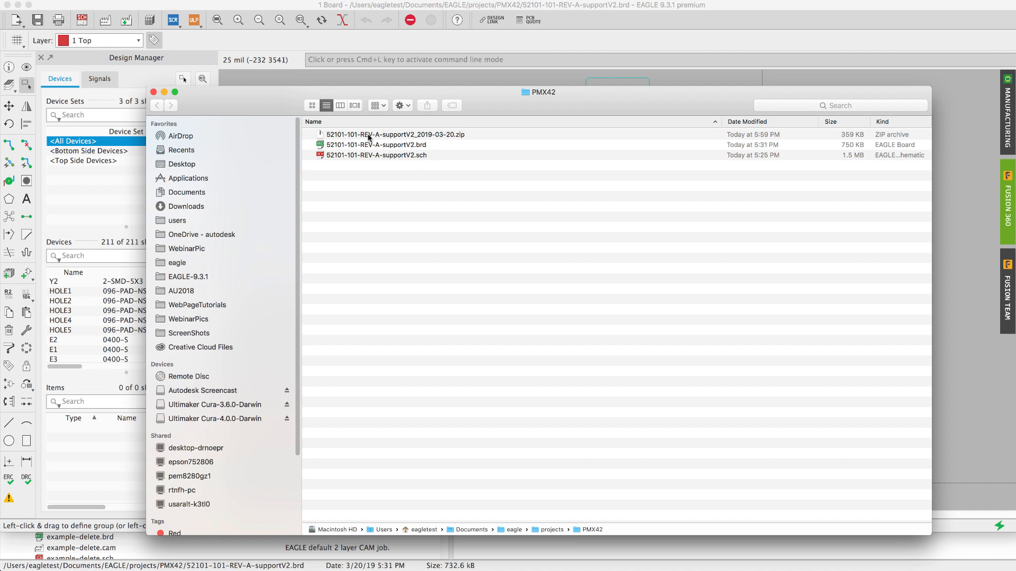
Select the dated ZIP archive in the PMX42 folder to show its full path.
{"action": "left_click", "coordinate": [395, 134]}
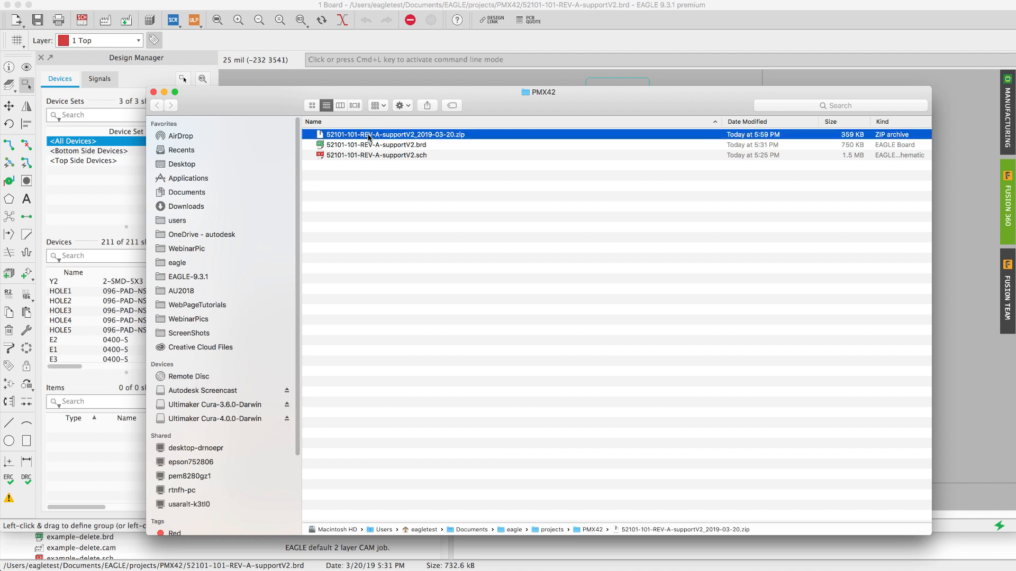
{"action": "mouse_move", "coordinate": [358, 140]}
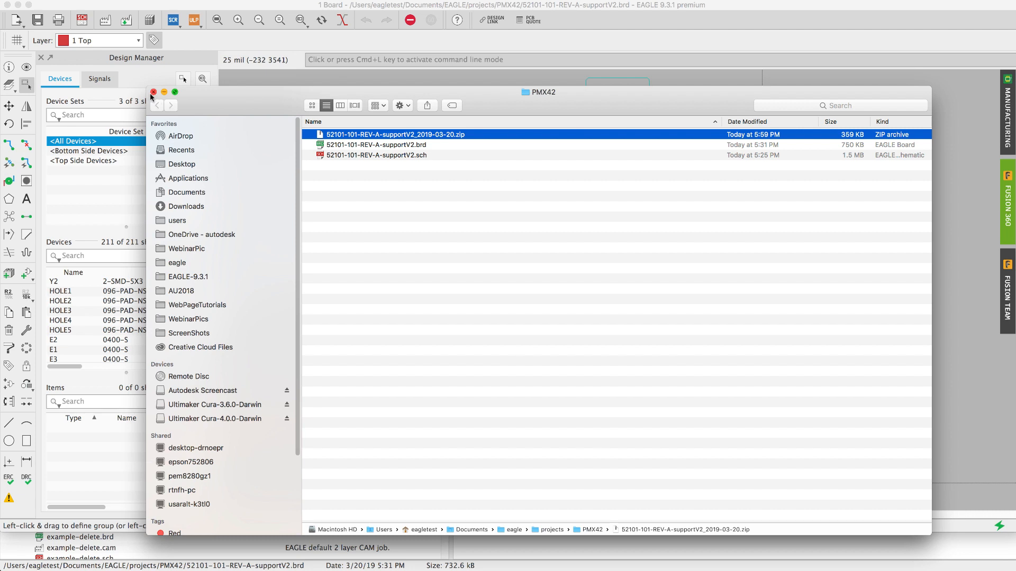
{"action": "mouse_move", "coordinate": [321, 339]}
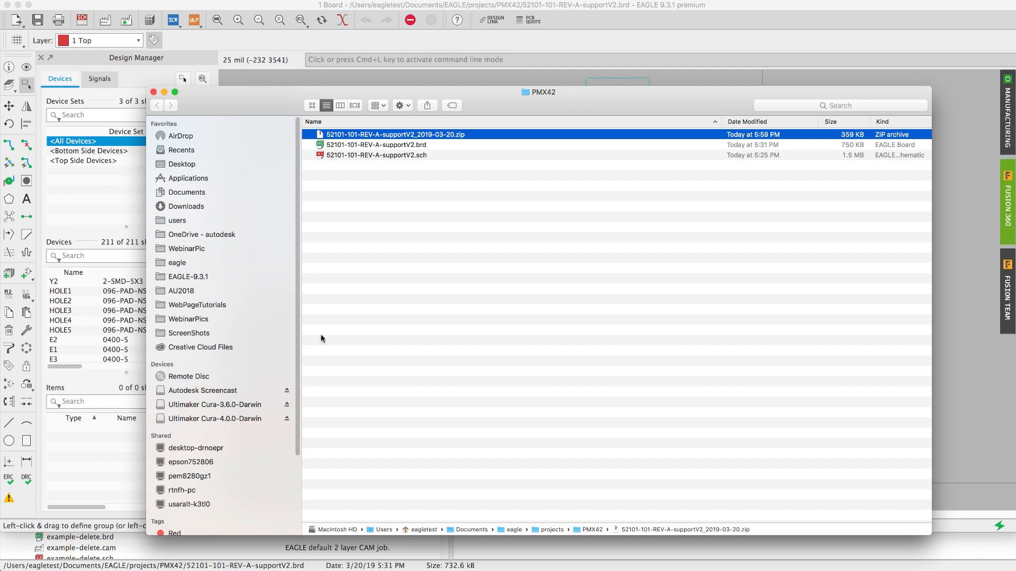
{"action": "mouse_move", "coordinate": [421, 529]}
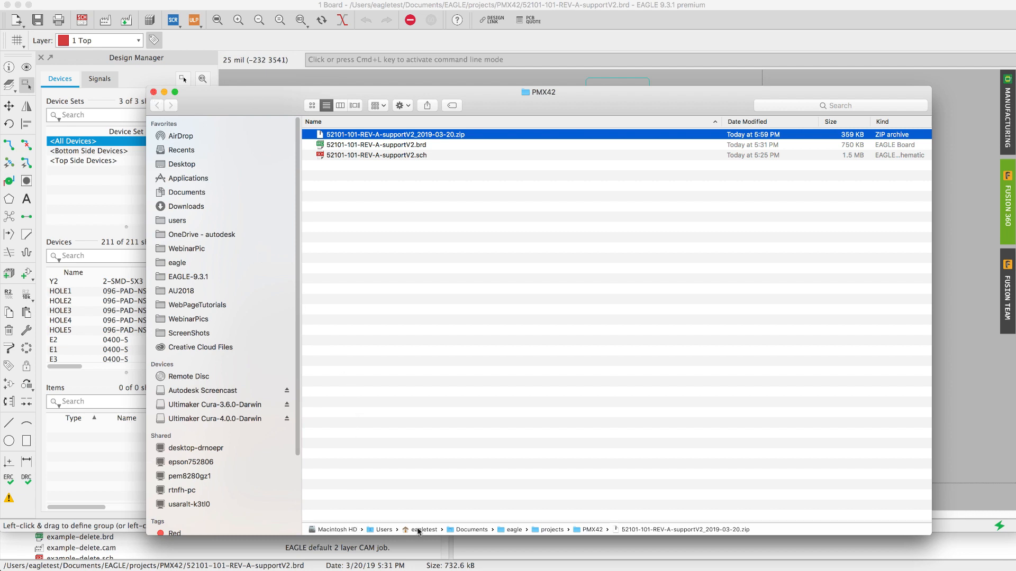
{"action": "mouse_move", "coordinate": [693, 531]}
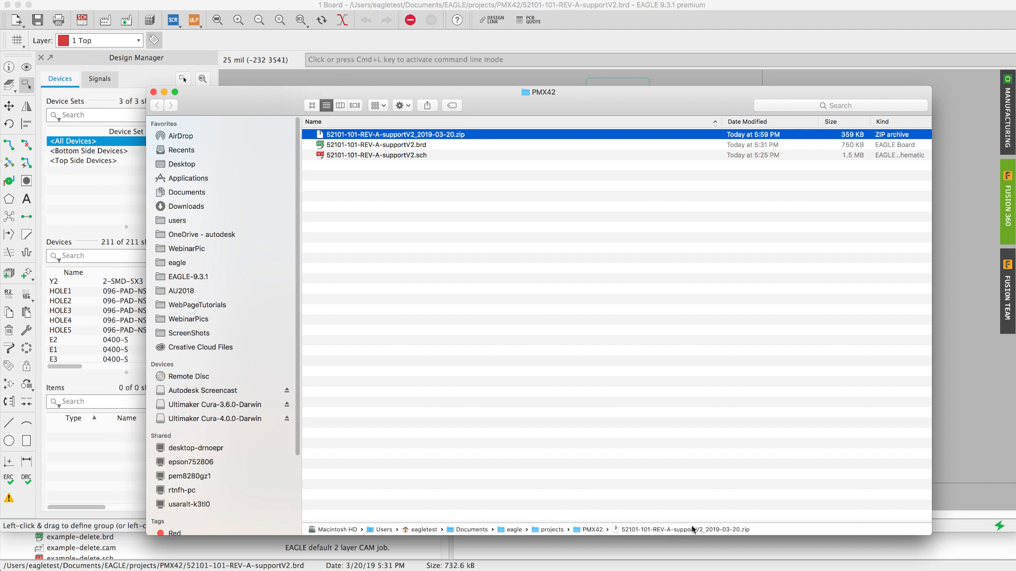
{"action": "mouse_move", "coordinate": [152, 93]}
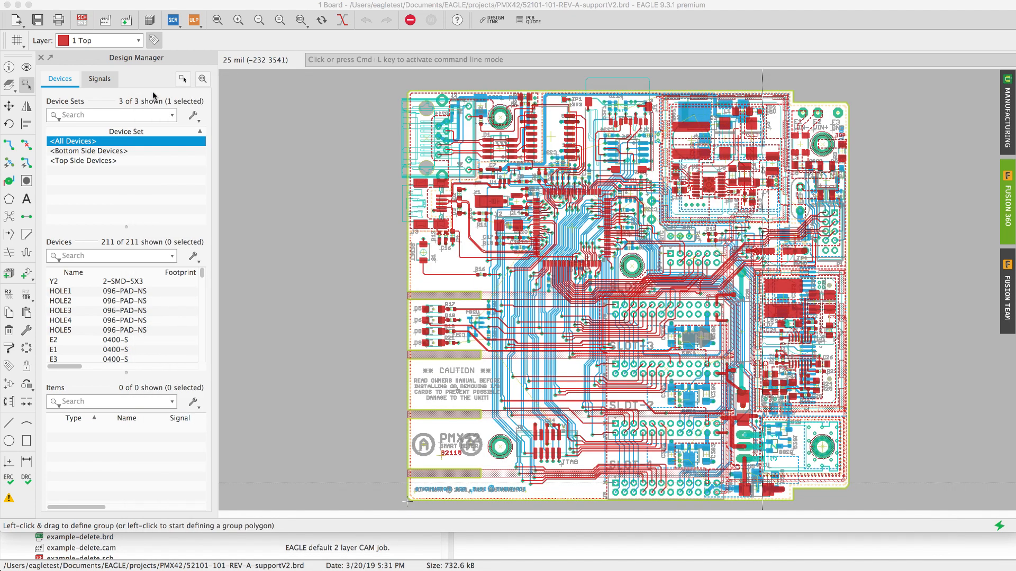
{"action": "mouse_move", "coordinate": [110, 29]}
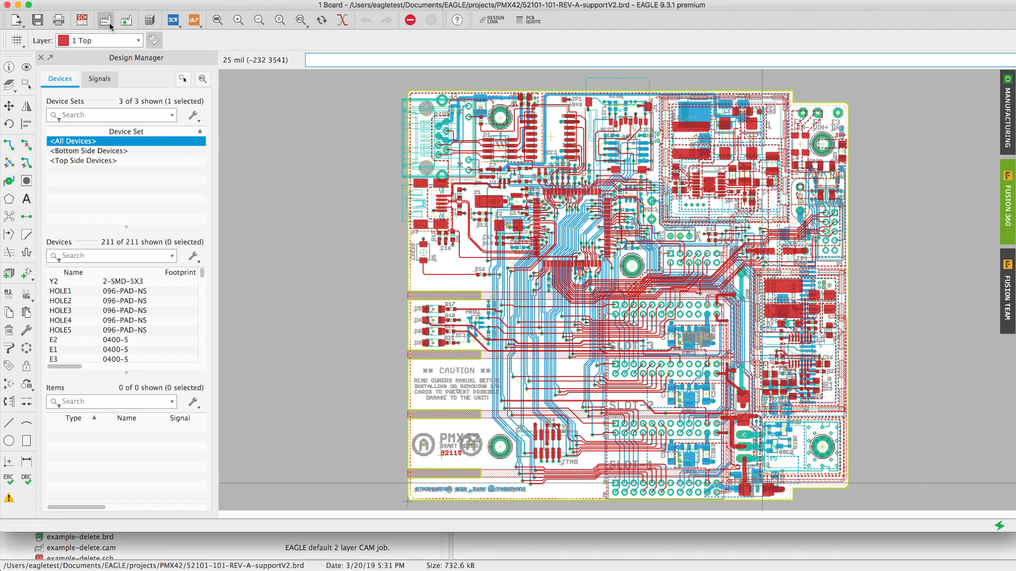
Launch the CAM Processor on the template_4_layer.cam job.
{"action": "left_click", "coordinate": [105, 20]}
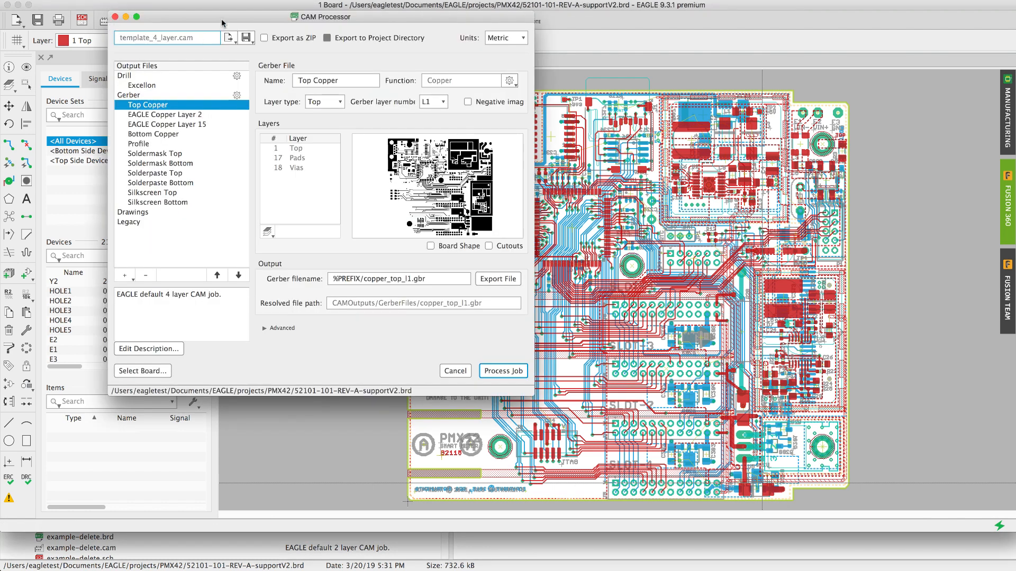
{"action": "mouse_move", "coordinate": [197, 57]}
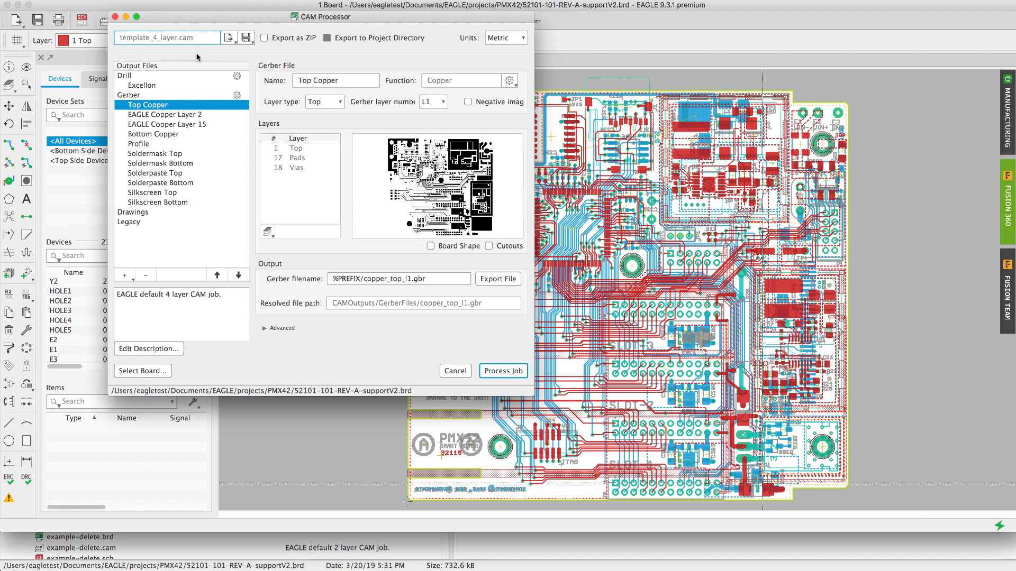
{"action": "mouse_move", "coordinate": [230, 65]}
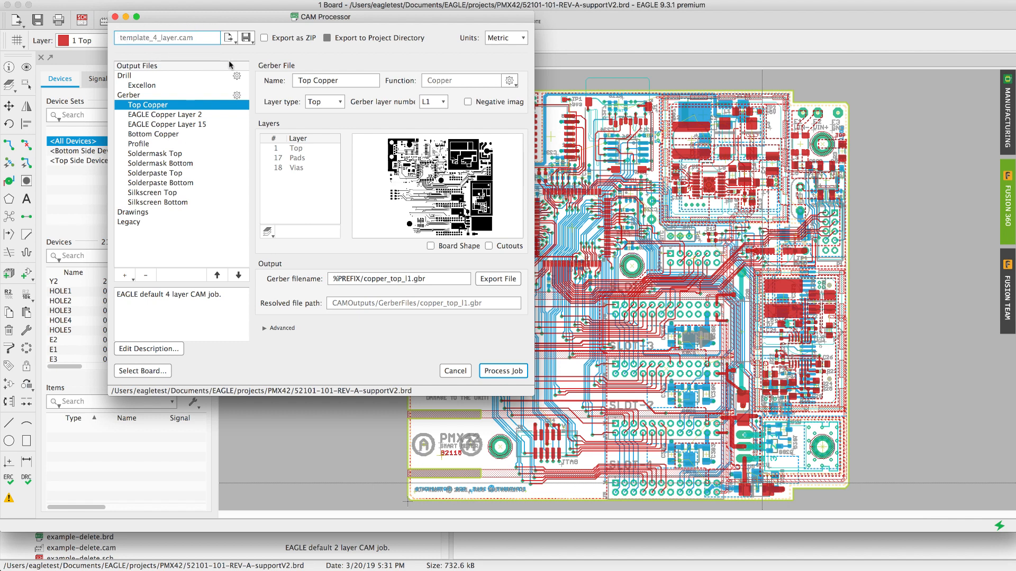
{"action": "mouse_move", "coordinate": [228, 37]}
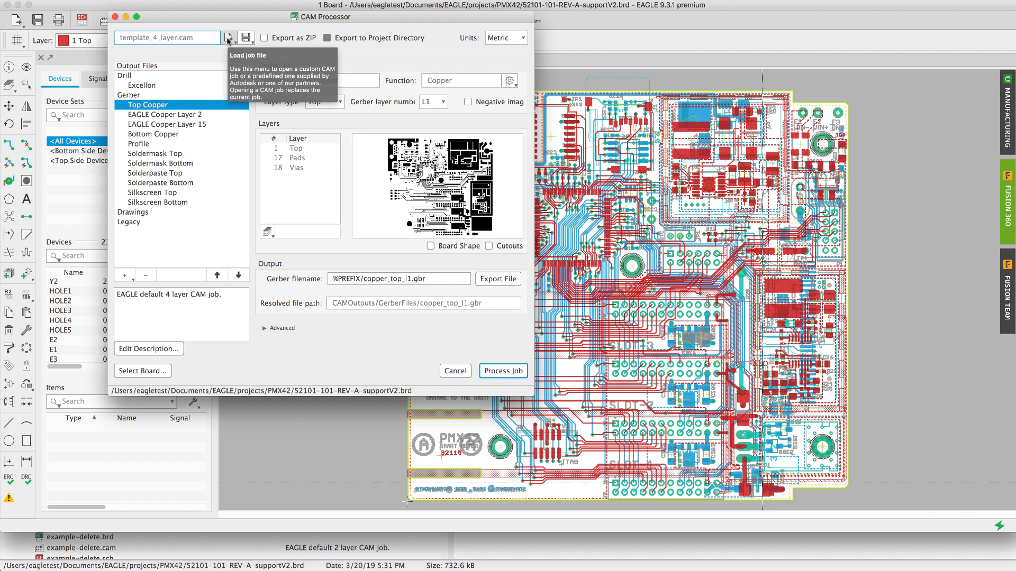
Open the CAM Processor's load-job menu listing the local CAM jobs folders.
{"action": "left_click", "coordinate": [228, 38]}
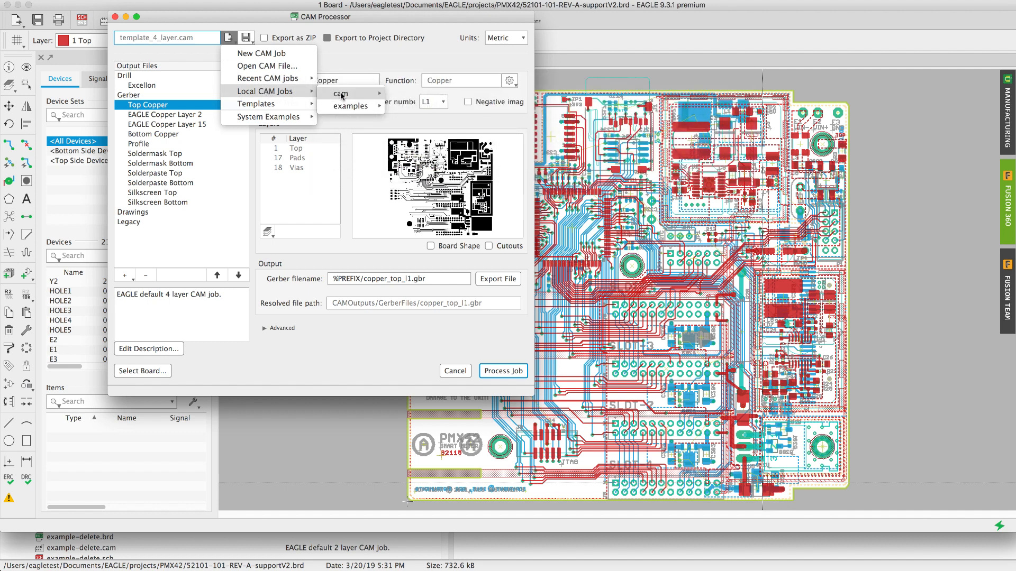
{"action": "mouse_move", "coordinate": [351, 106]}
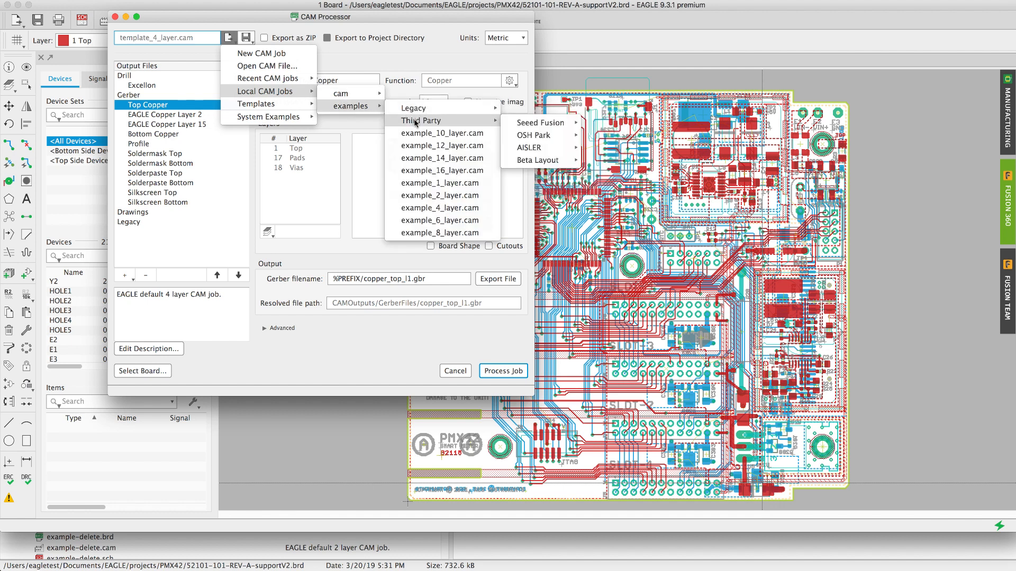
{"action": "mouse_move", "coordinate": [528, 147]}
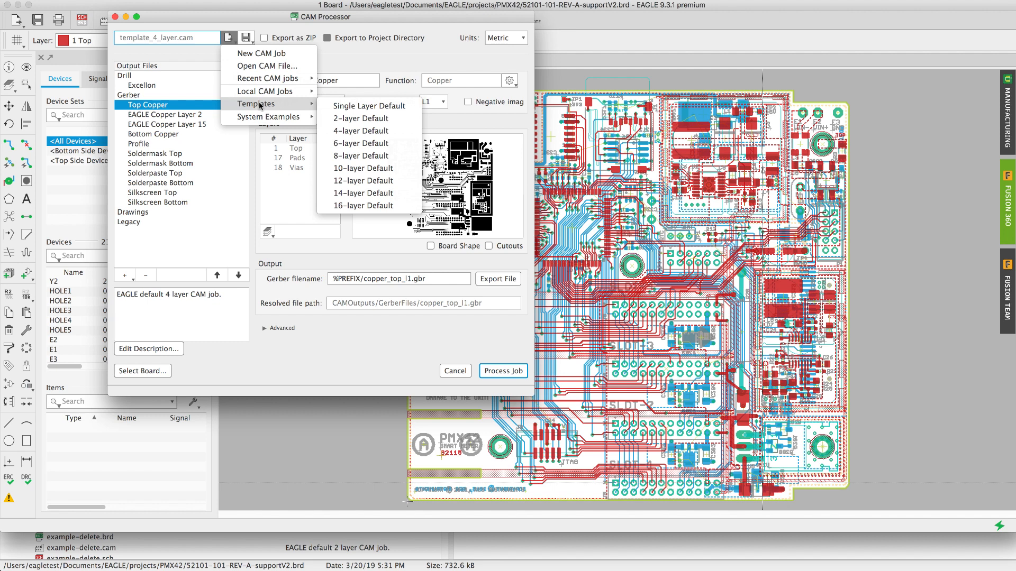
{"action": "mouse_move", "coordinate": [176, 105]}
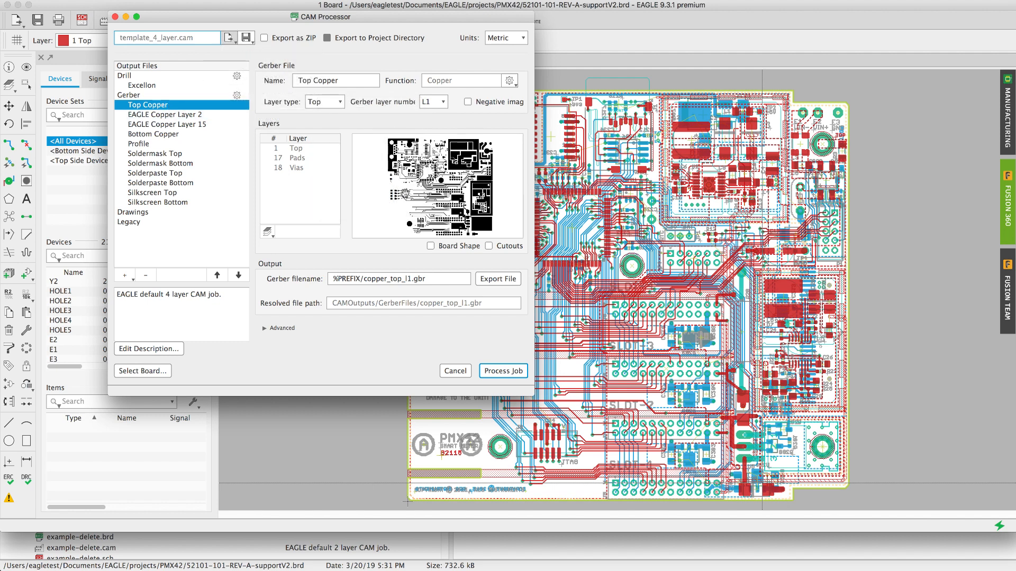
Inspect Copper Layer 2 and Bottom Copper outputs, toggling Negative image on and back off.
{"action": "left_click", "coordinate": [165, 115]}
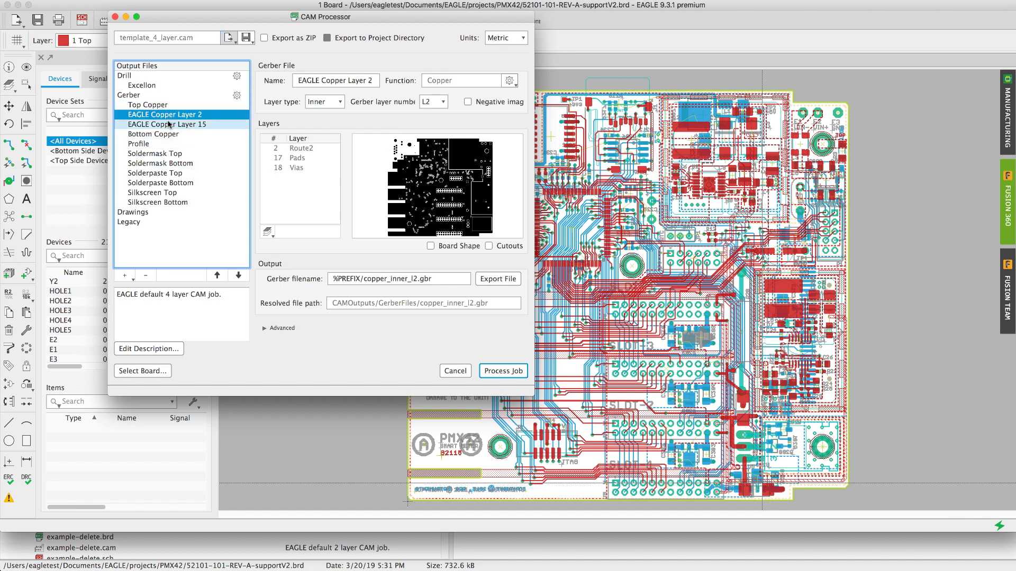
{"action": "left_click", "coordinate": [153, 134]}
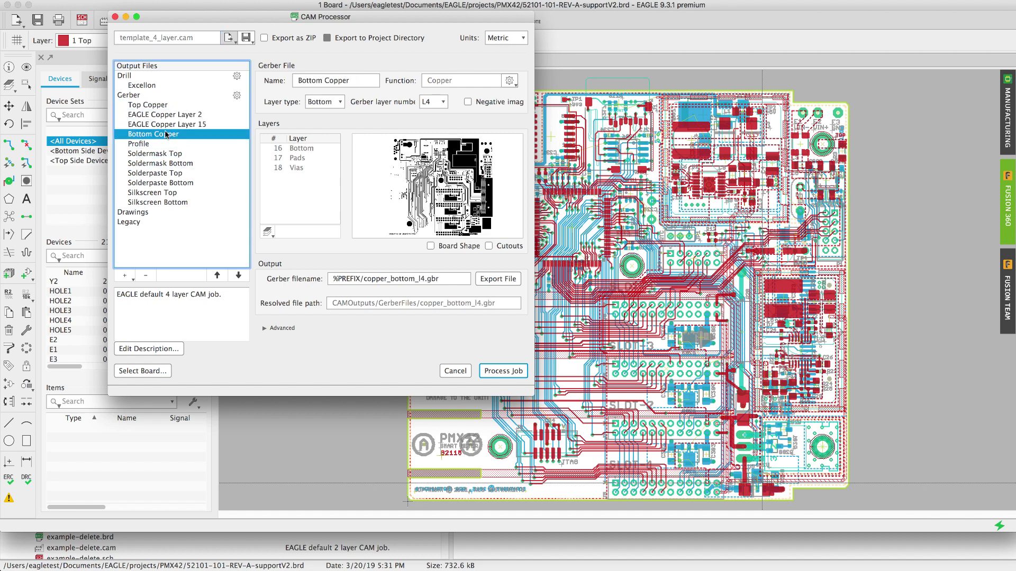
{"action": "mouse_move", "coordinate": [483, 134]}
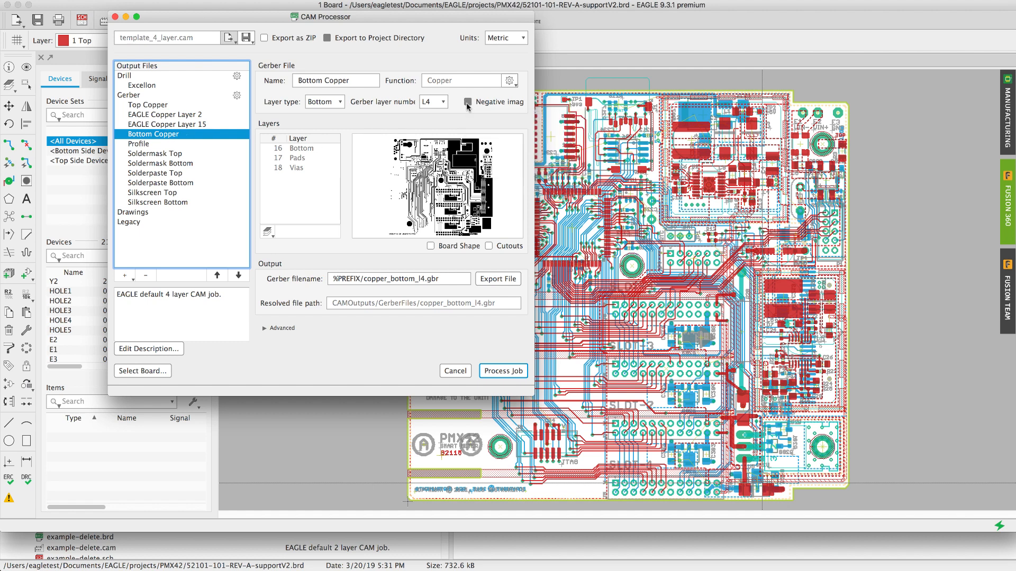
{"action": "left_click", "coordinate": [468, 102]}
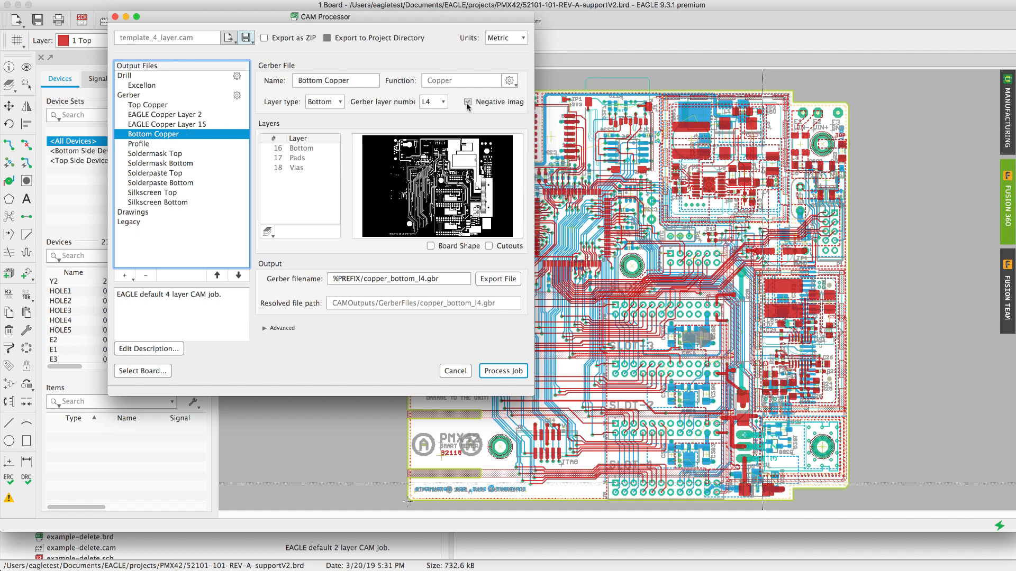
{"action": "left_click", "coordinate": [467, 102]}
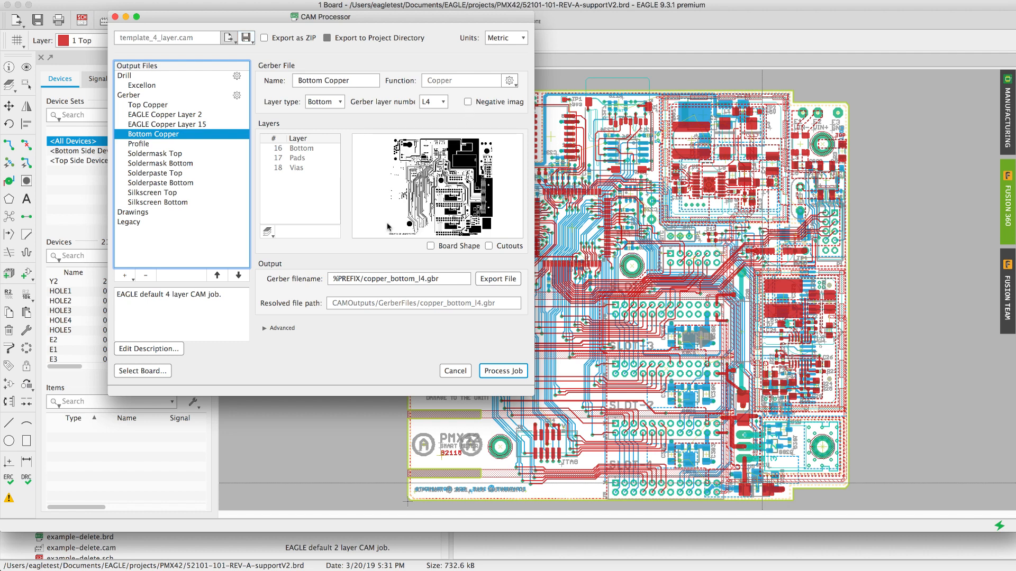
Expand Bottom Copper's Advanced section to show mirror, rotate and X/Y offset options.
{"action": "left_click", "coordinate": [265, 328]}
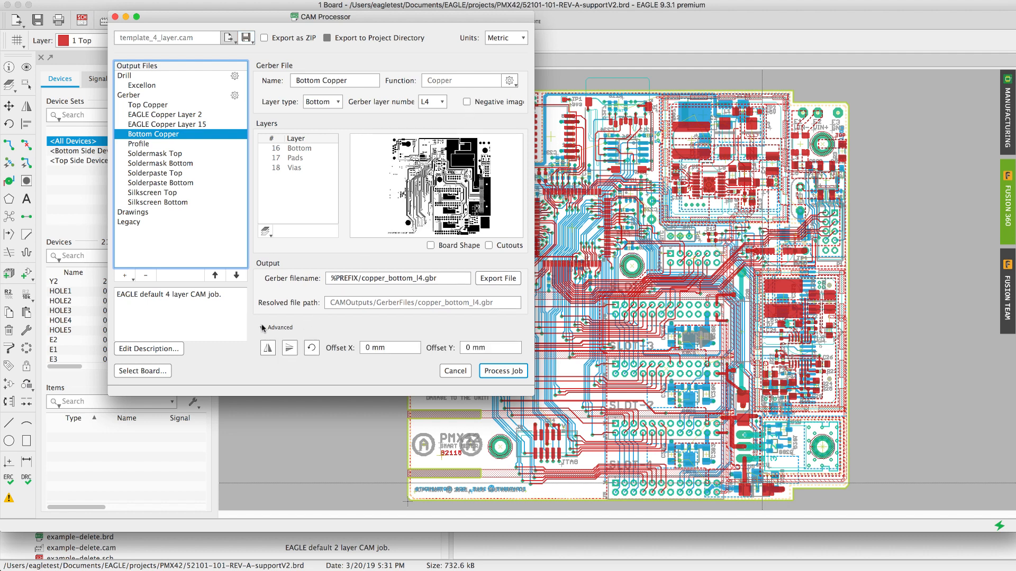
{"action": "mouse_move", "coordinate": [266, 348]}
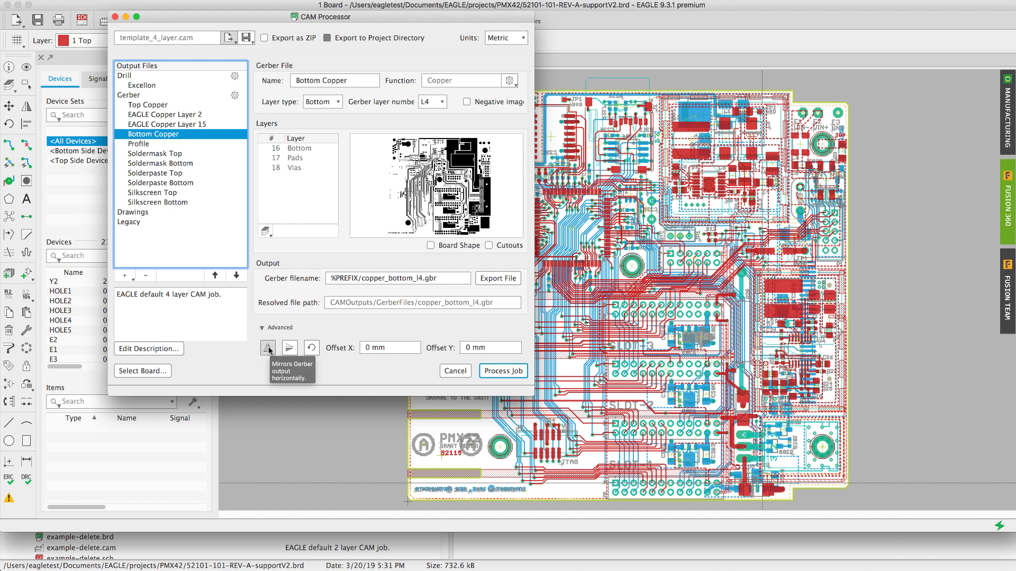
{"action": "mouse_move", "coordinate": [312, 348]}
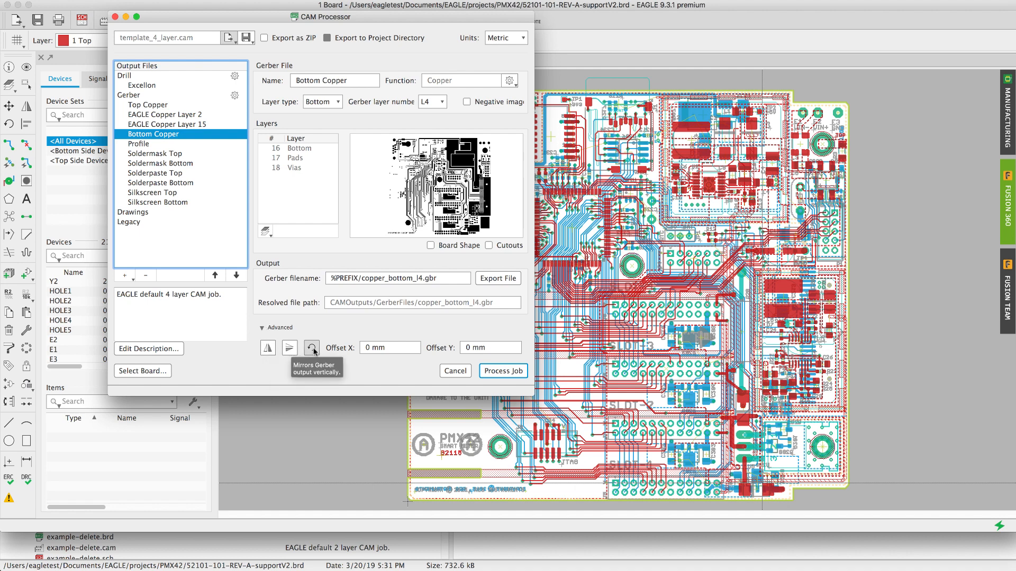
{"action": "mouse_move", "coordinate": [312, 348]}
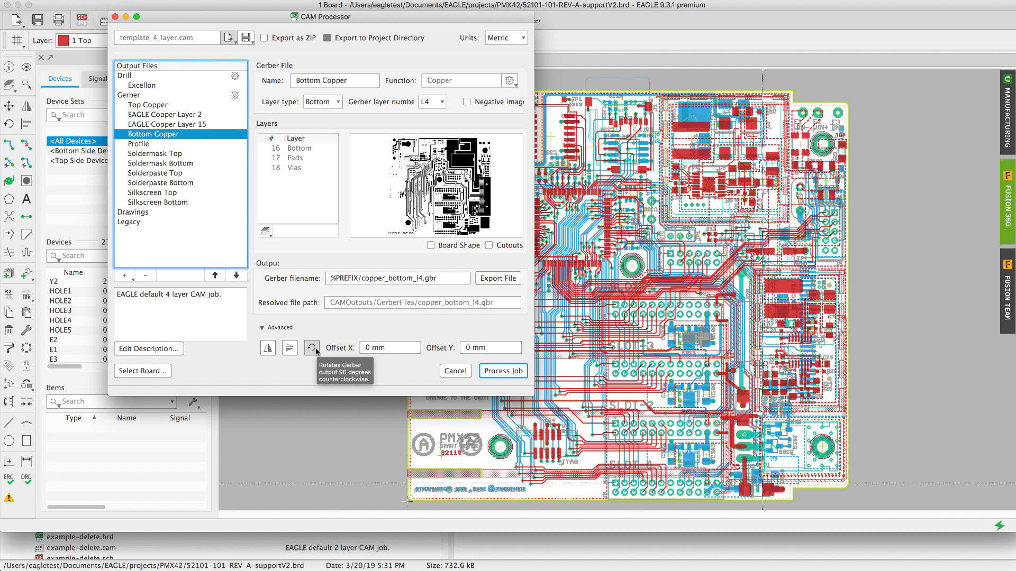
{"action": "mouse_move", "coordinate": [494, 152]}
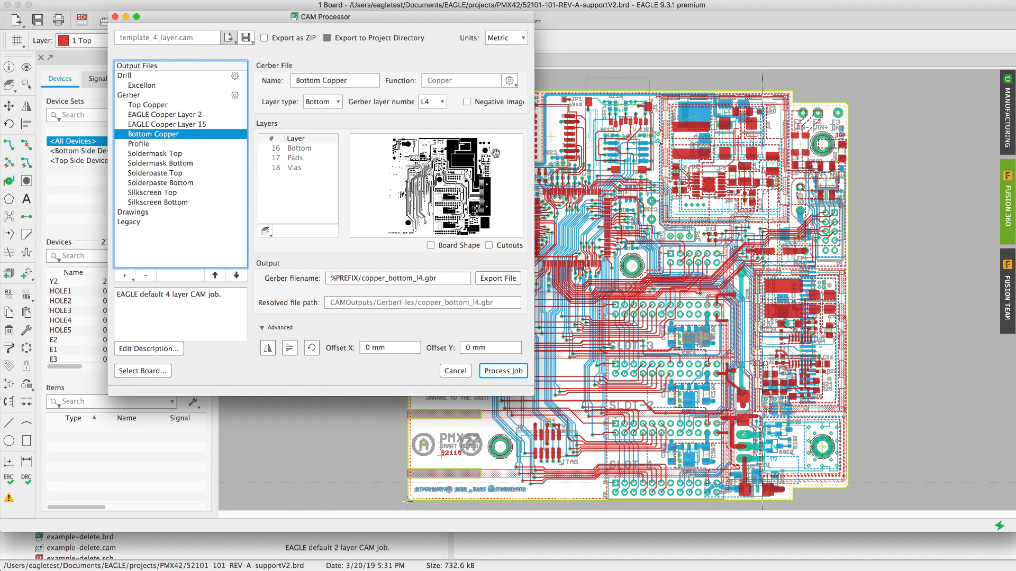
{"action": "mouse_move", "coordinate": [468, 271]}
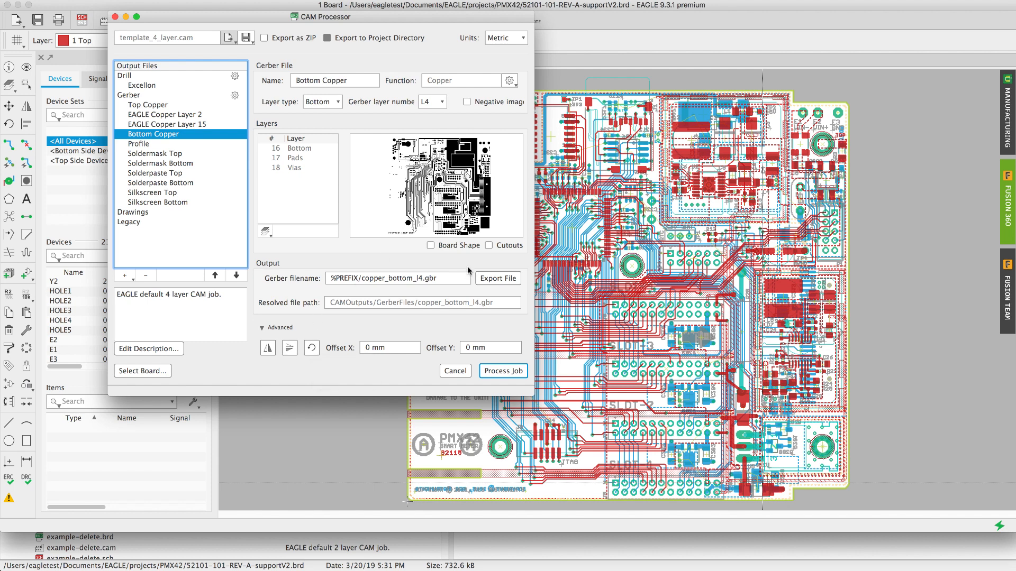
{"action": "left_click", "coordinate": [265, 231]}
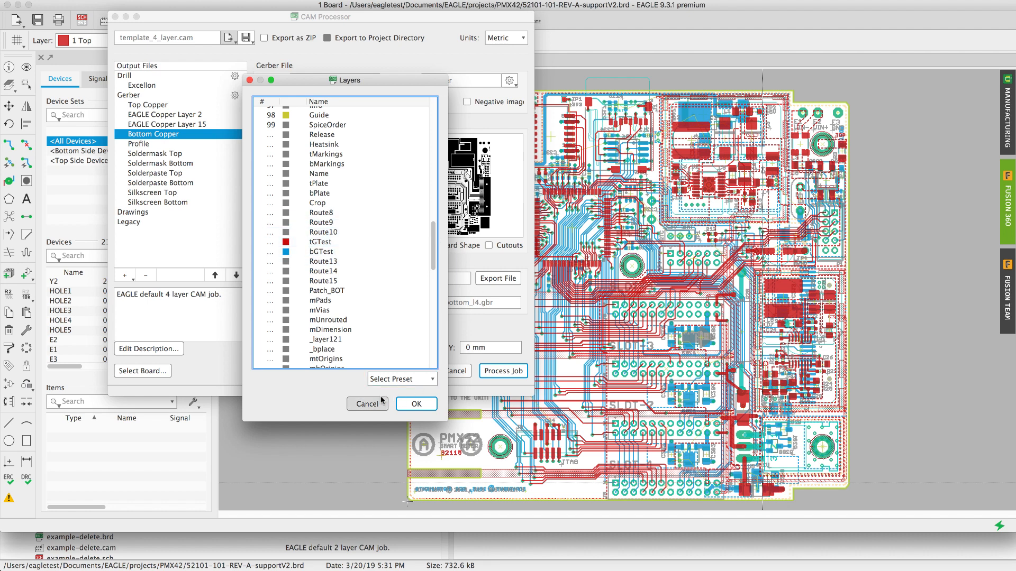
{"action": "left_click", "coordinate": [416, 403]}
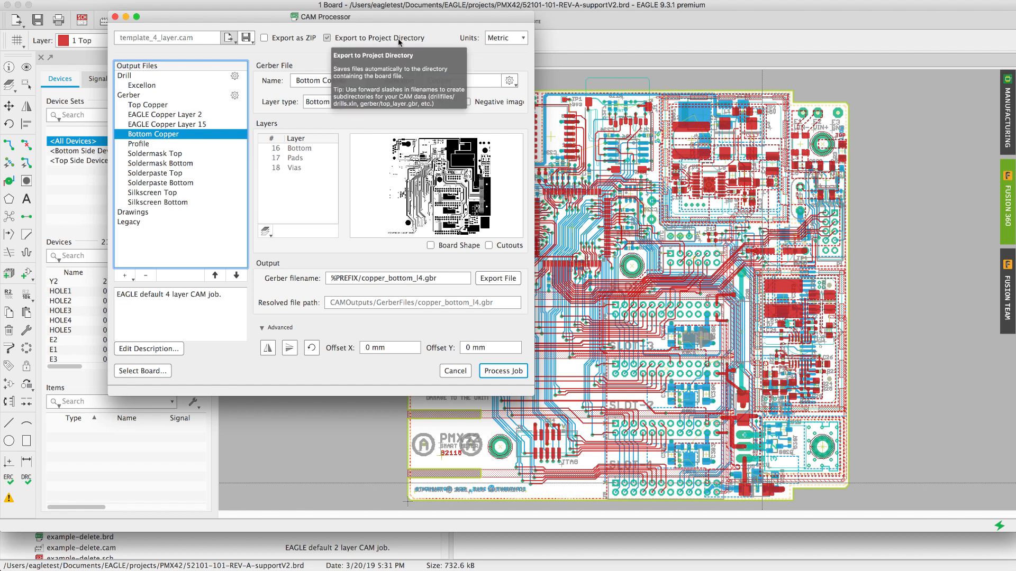
{"action": "mouse_move", "coordinate": [295, 45]}
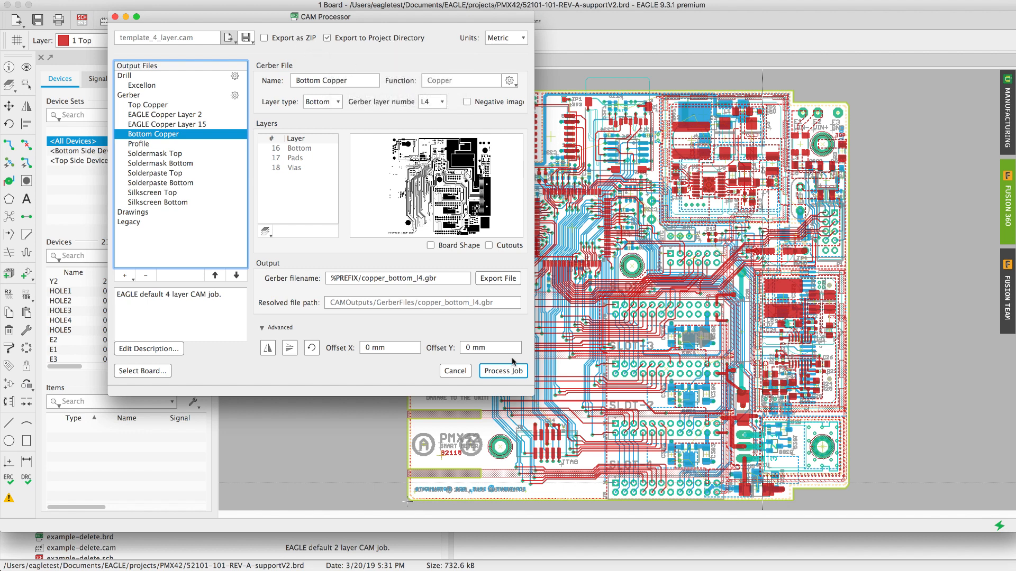
{"action": "mouse_move", "coordinate": [473, 313]}
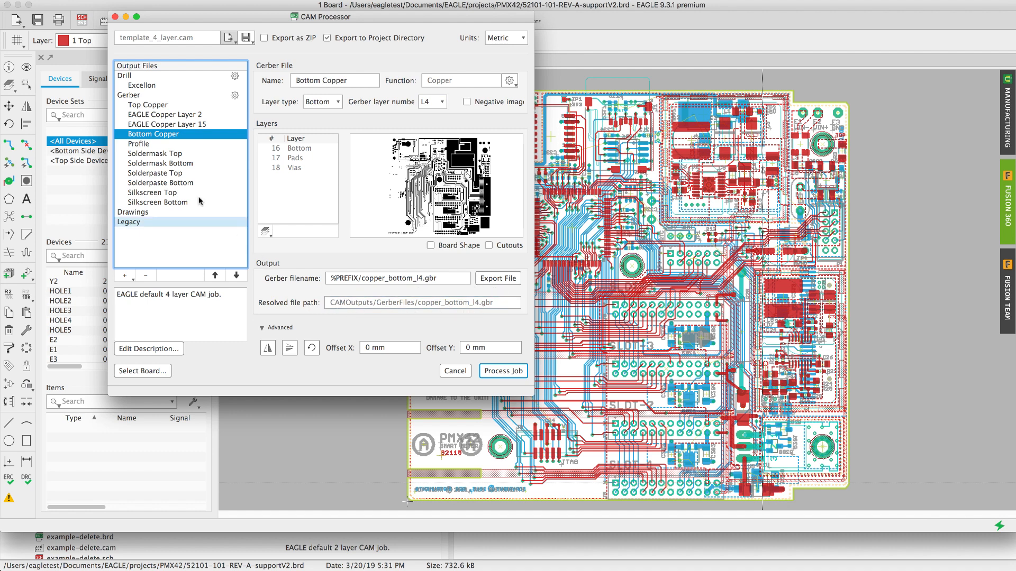
Check Profile, Soldermask Top and Excellon outputs, process the job, and open the output folder.
{"action": "left_click", "coordinate": [138, 143]}
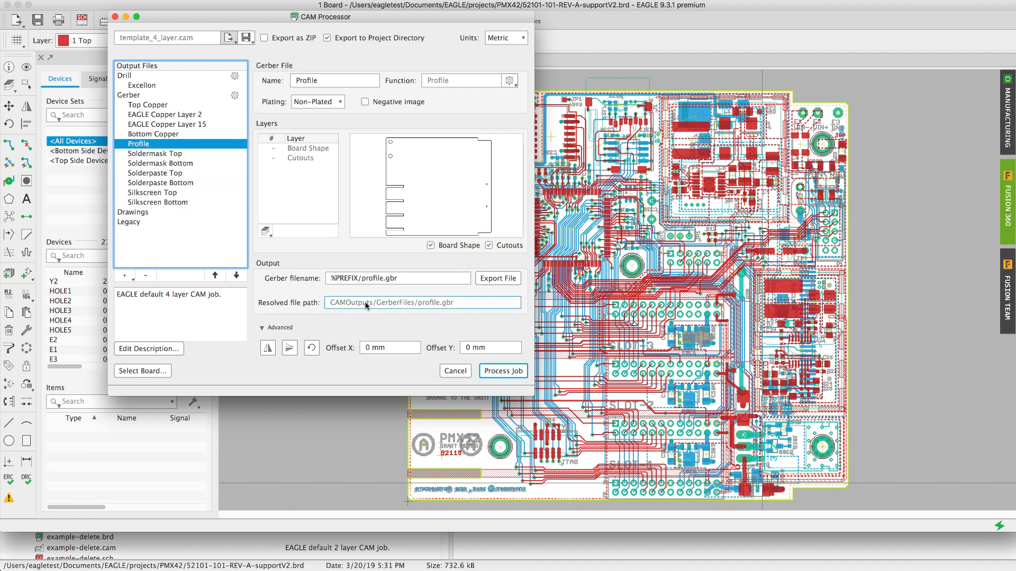
{"action": "mouse_move", "coordinate": [387, 311]}
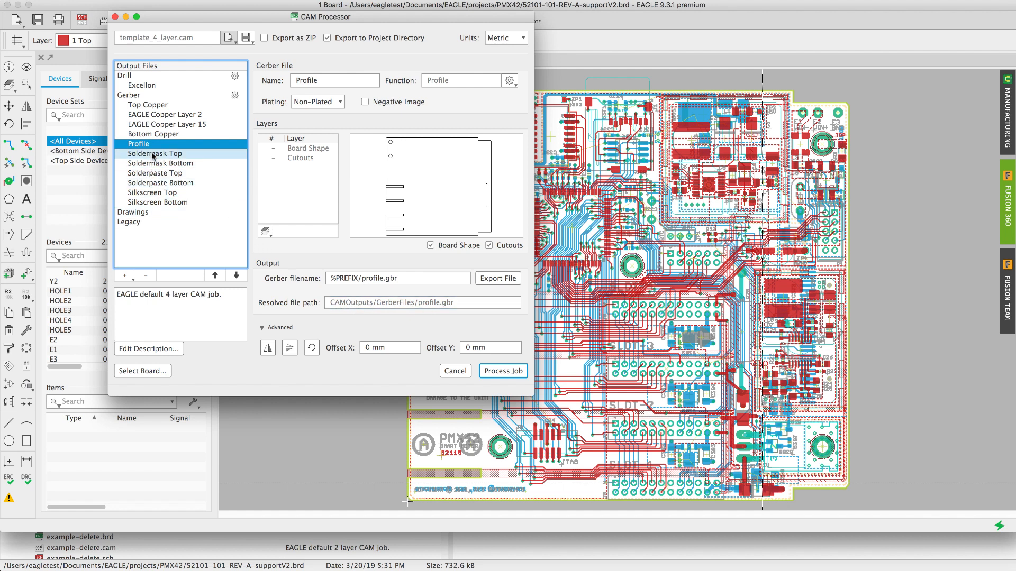
{"action": "left_click", "coordinate": [155, 153]}
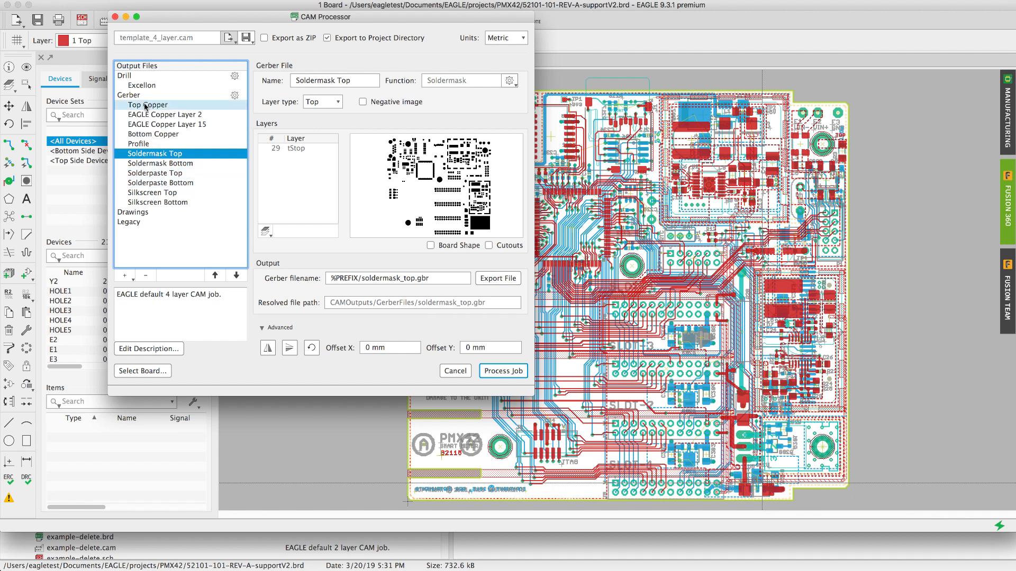
{"action": "left_click", "coordinate": [142, 85]}
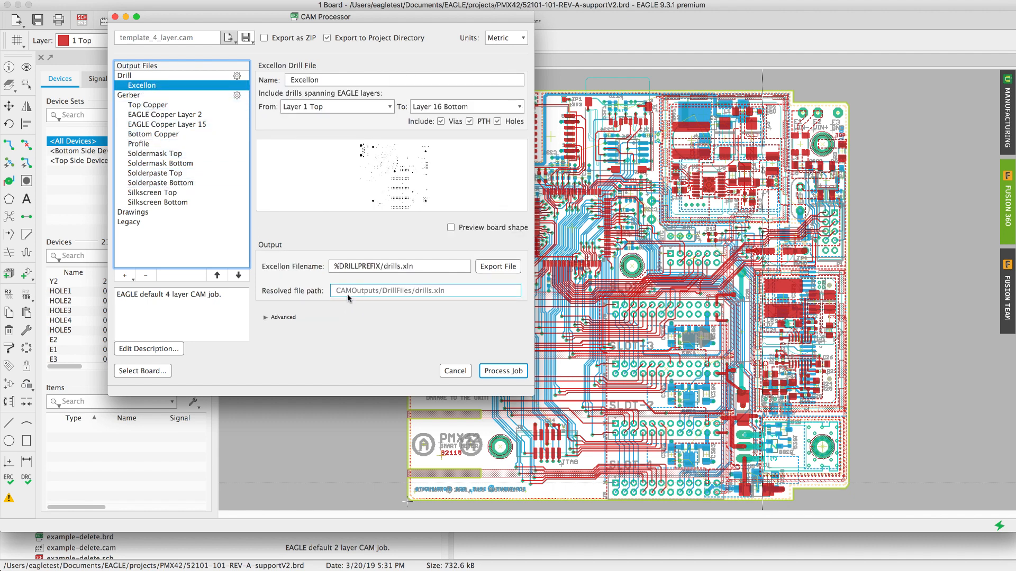
{"action": "mouse_move", "coordinate": [407, 289]}
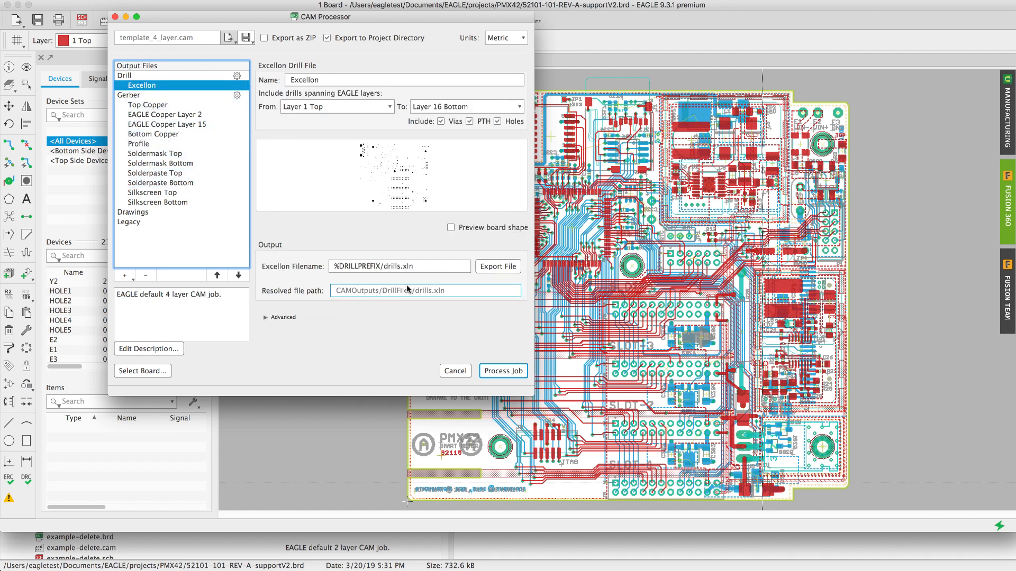
{"action": "left_click", "coordinate": [502, 371]}
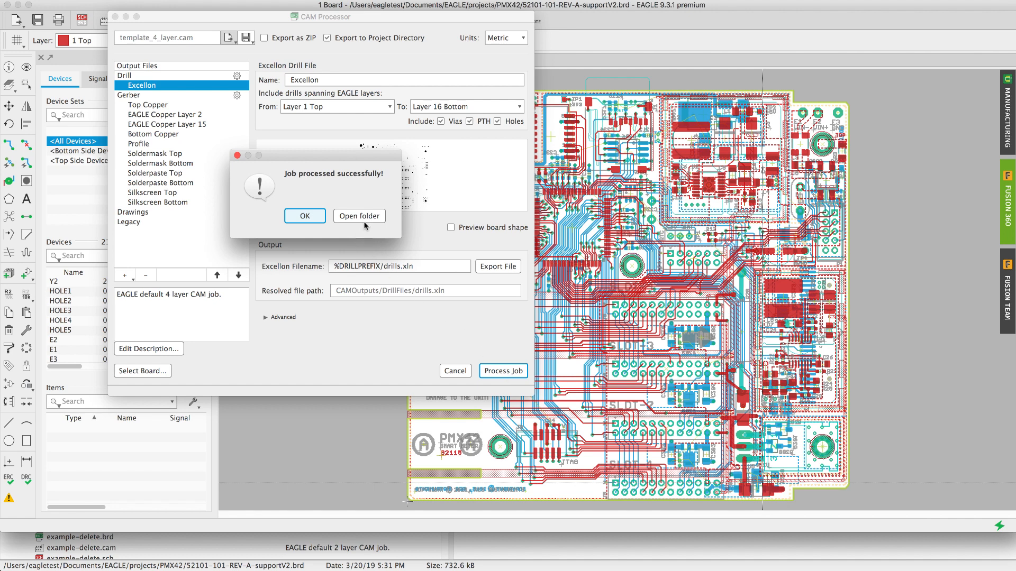
{"action": "left_click", "coordinate": [359, 216]}
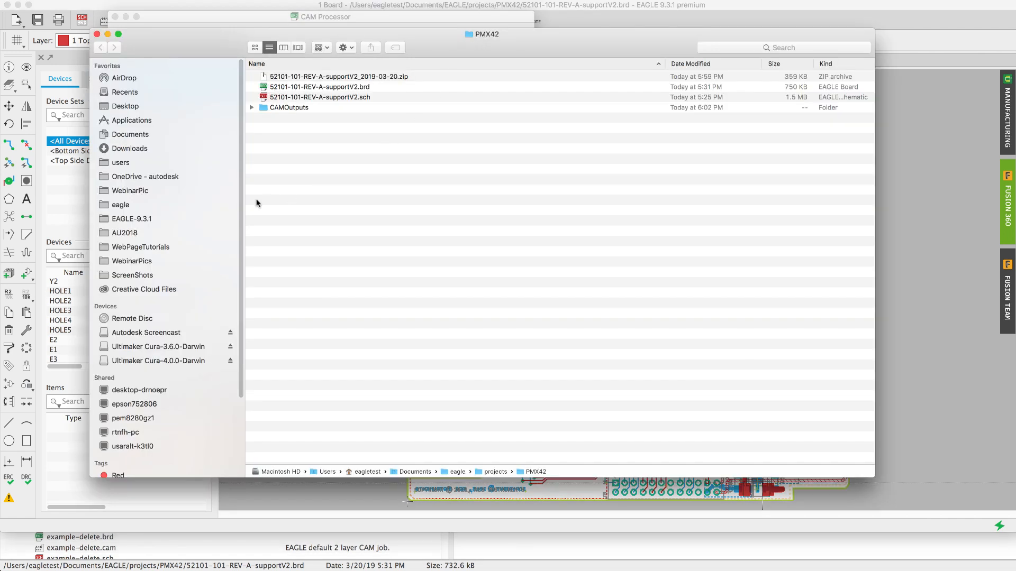
Expand CAMOutputs and peek inside DrillFiles and GerberFiles, collapsing each afterward.
{"action": "left_click", "coordinate": [252, 108]}
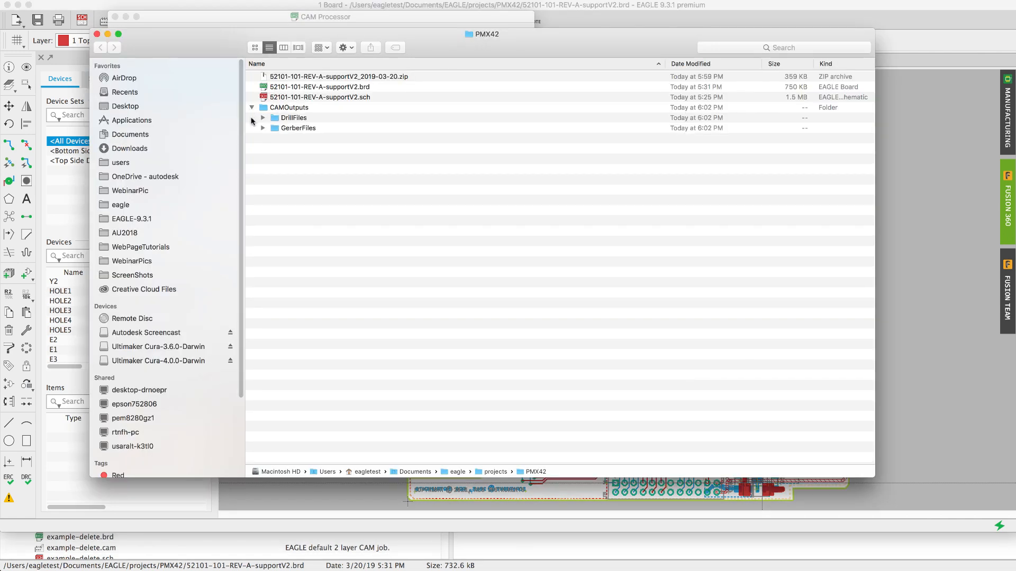
{"action": "left_click", "coordinate": [263, 118]}
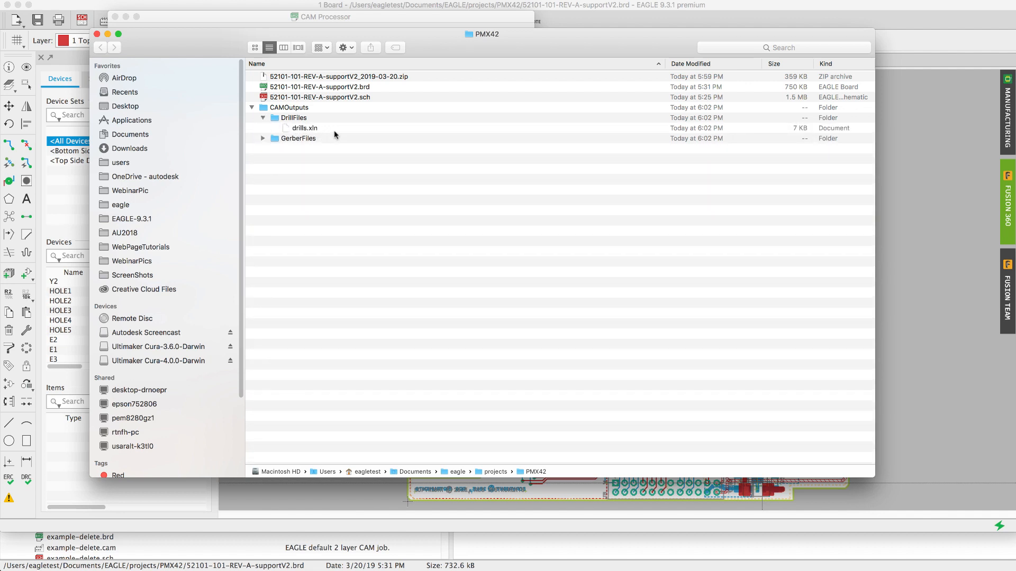
{"action": "left_click", "coordinate": [263, 117]}
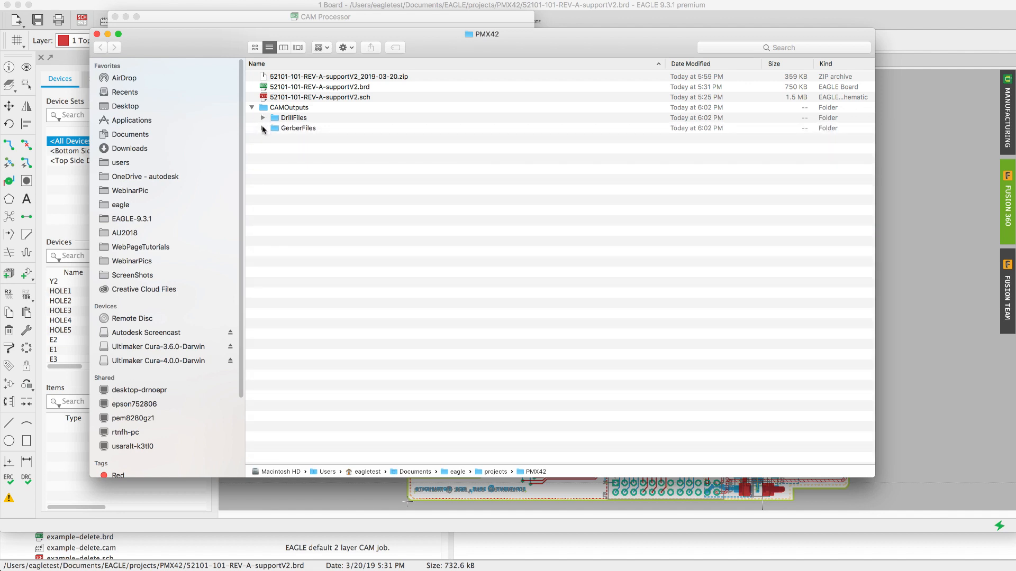
{"action": "left_click", "coordinate": [263, 128]}
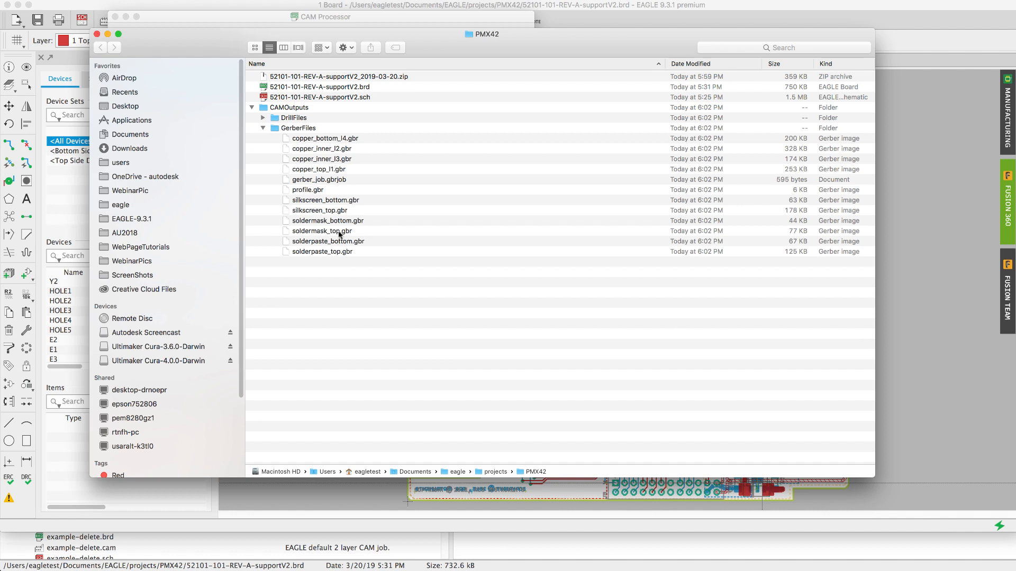
{"action": "mouse_move", "coordinate": [274, 160]}
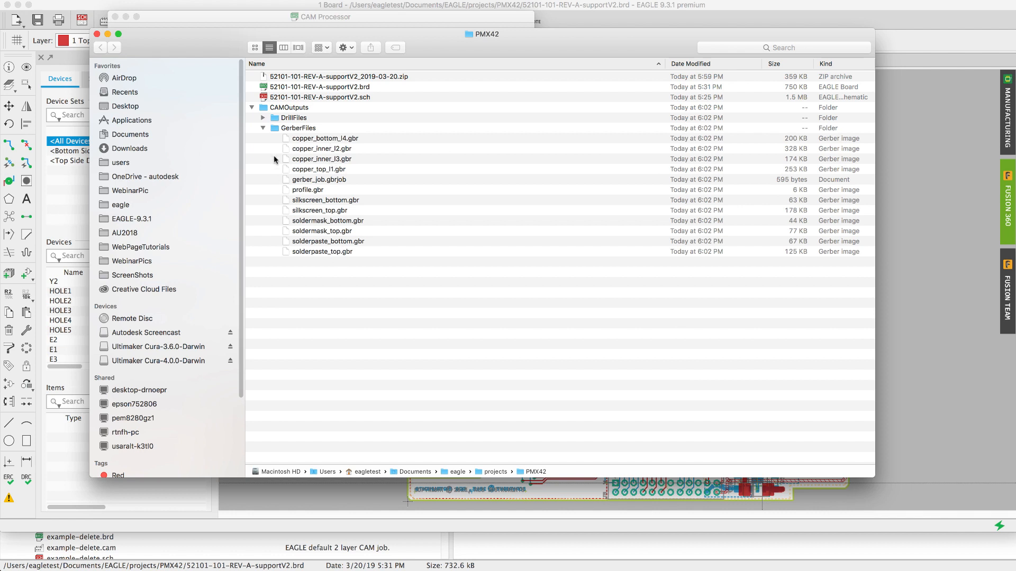
{"action": "left_click", "coordinate": [262, 128]}
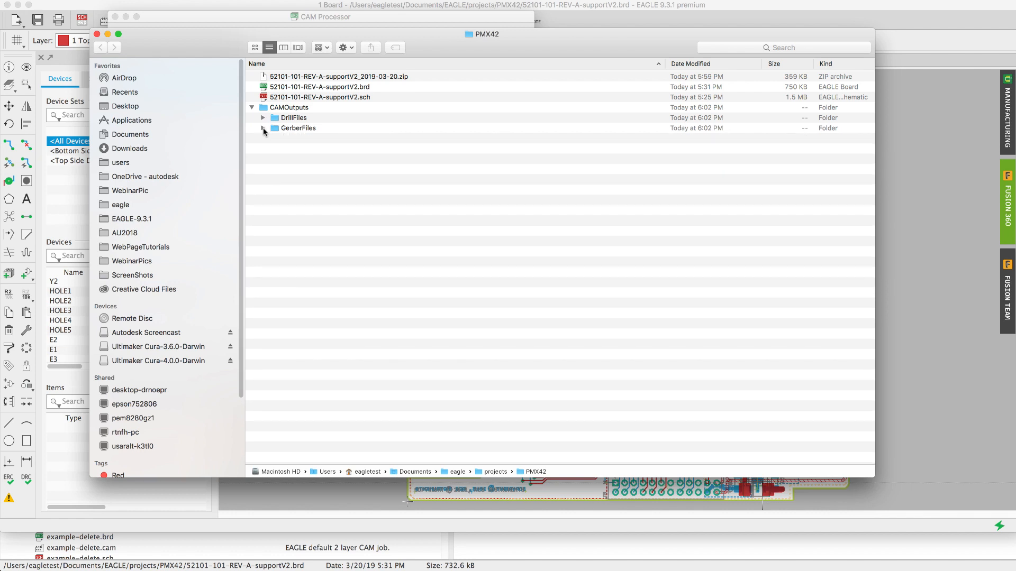